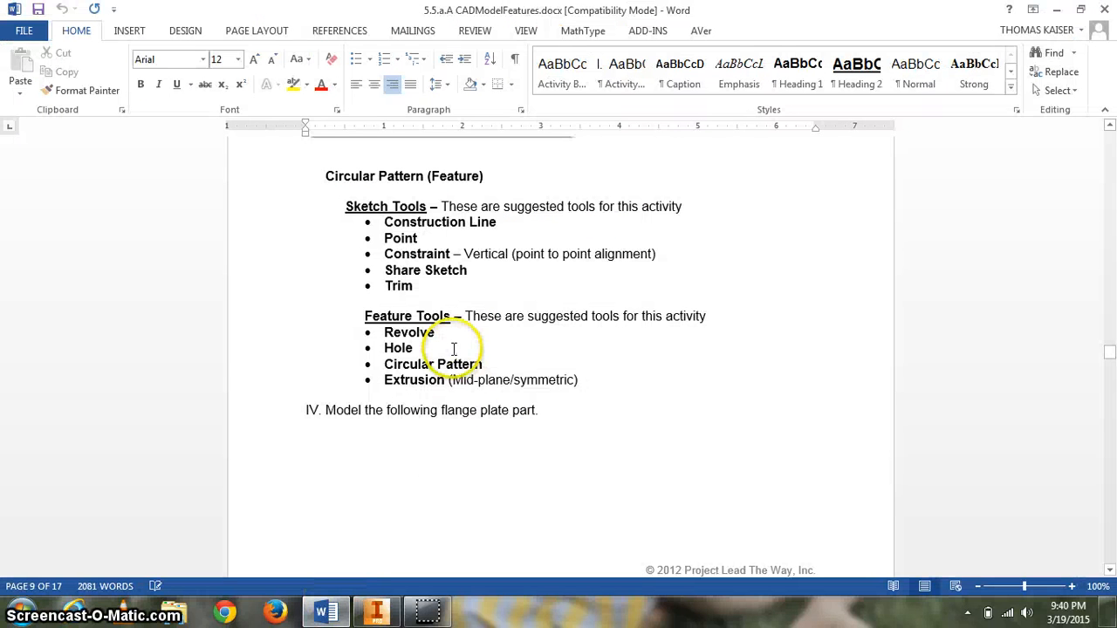
pyautogui.moveTo(517, 178)
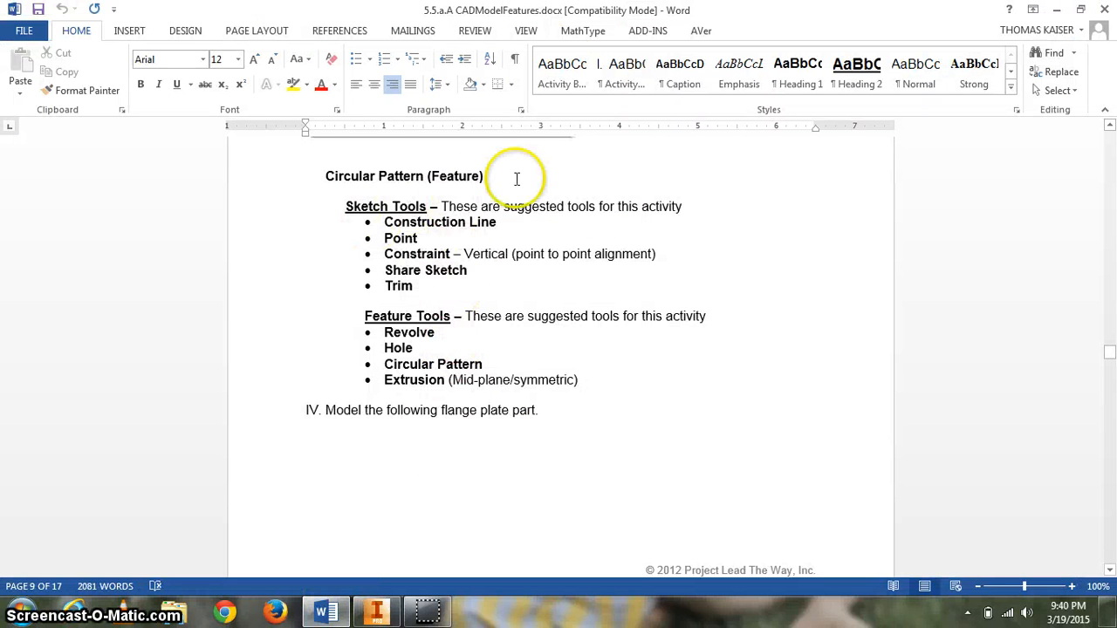
pyautogui.moveTo(440, 19)
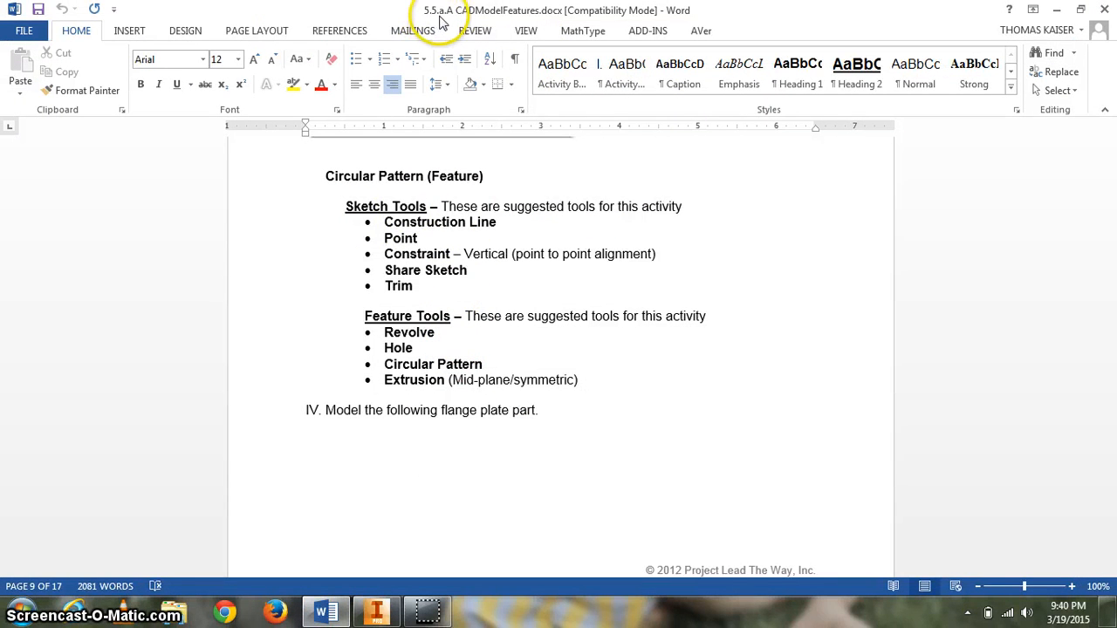
pyautogui.moveTo(426, 232)
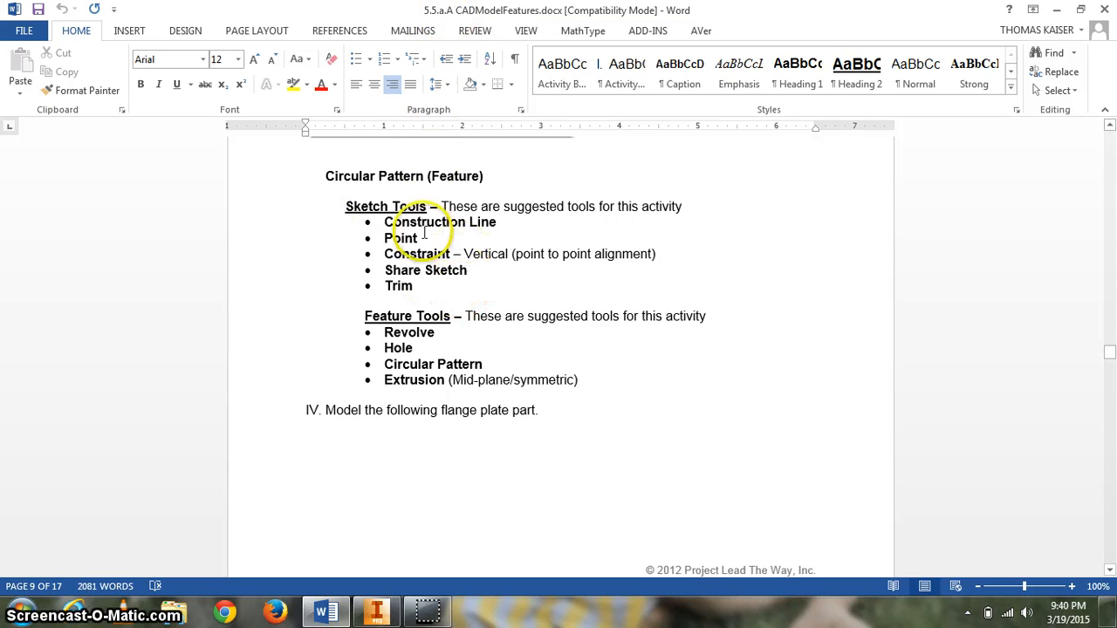
pyautogui.moveTo(440, 316)
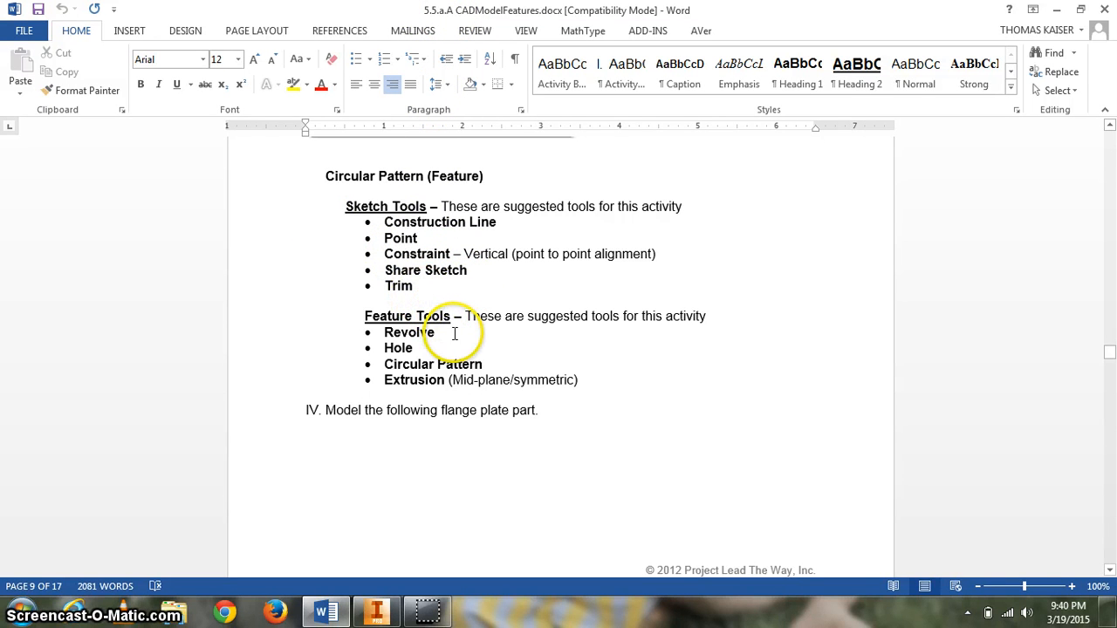
pyautogui.moveTo(635, 419)
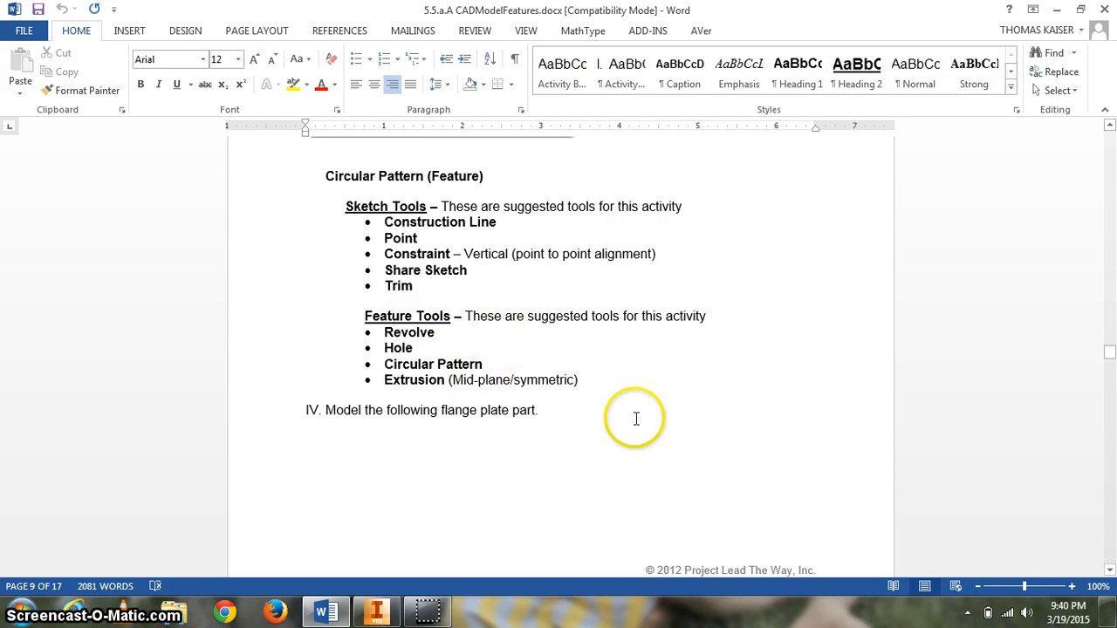
# - Scroll the Word activity to the flange plate figure, review its dimensions, then switch to Inventor
pyautogui.scroll(-3)
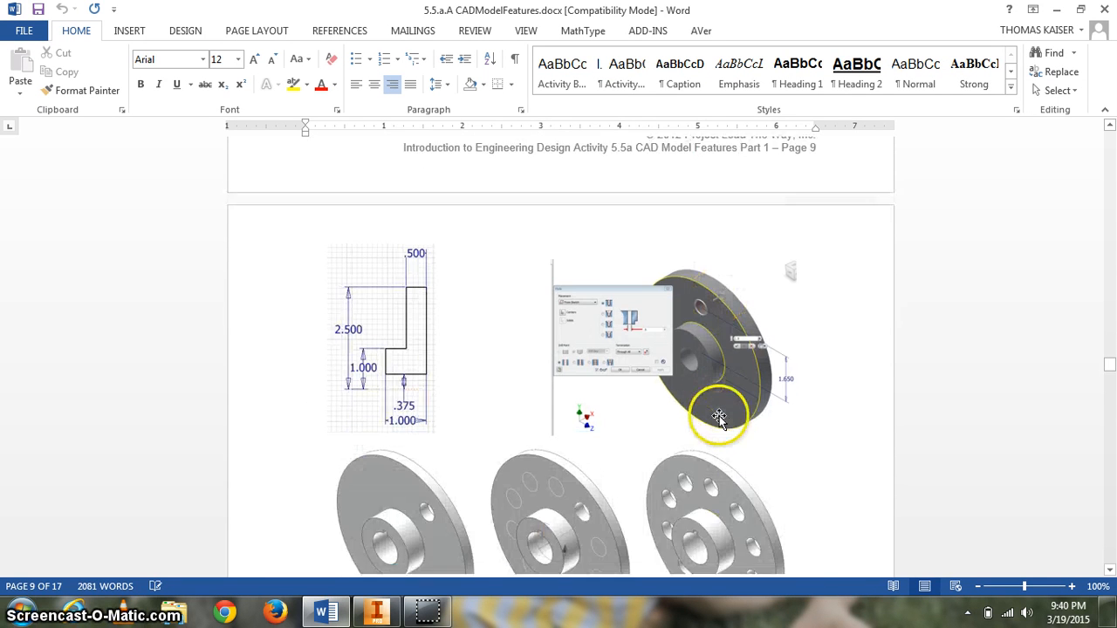
pyautogui.scroll(-3)
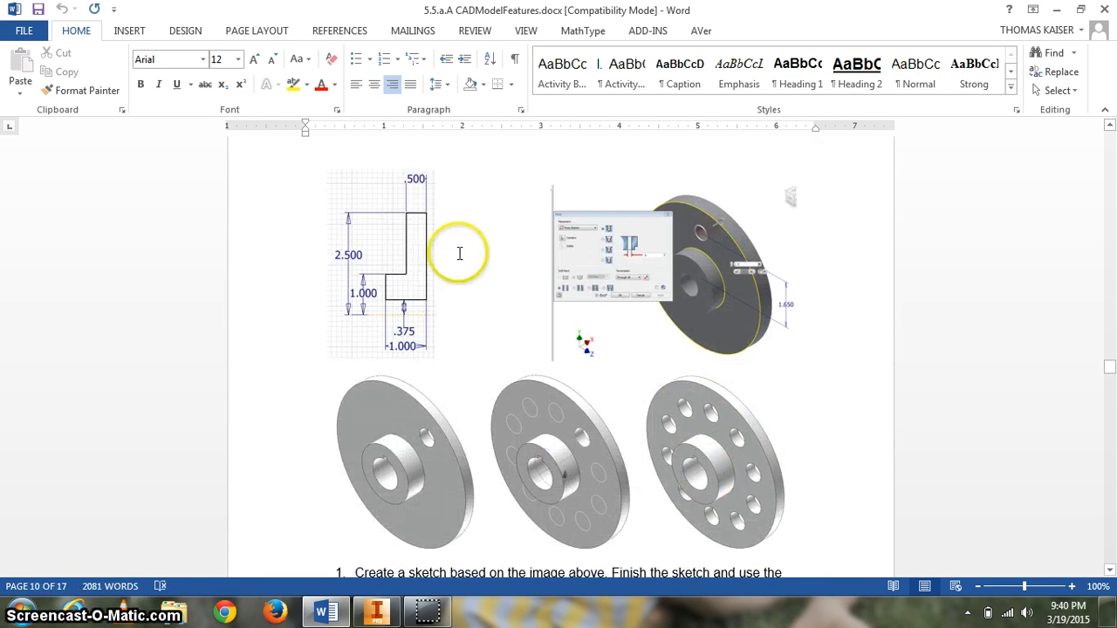
pyautogui.moveTo(393, 307)
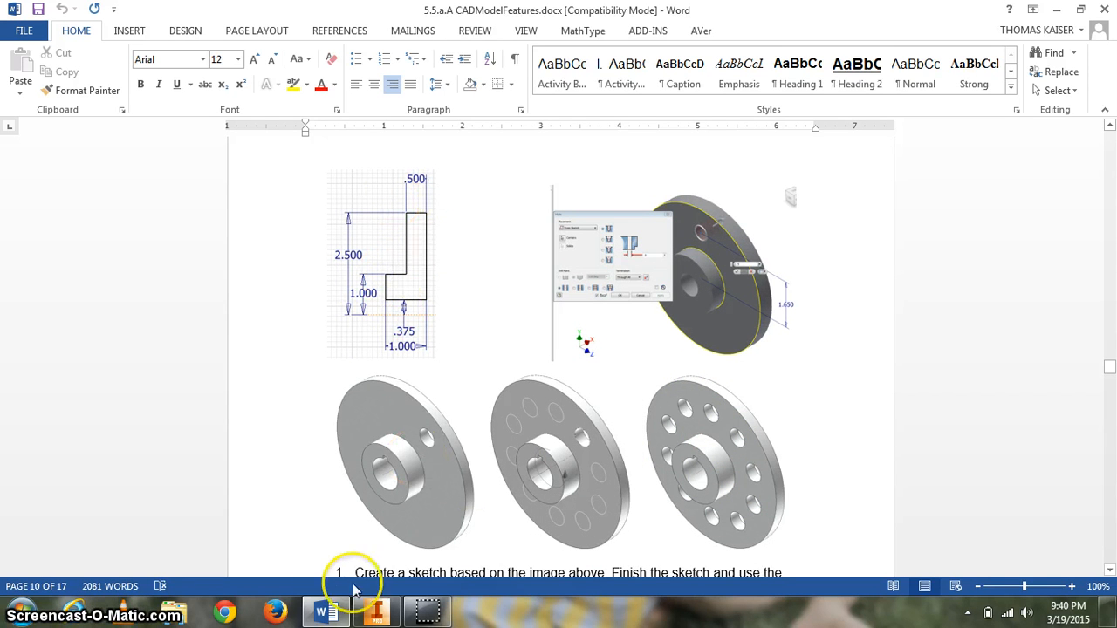
pyautogui.moveTo(426, 347)
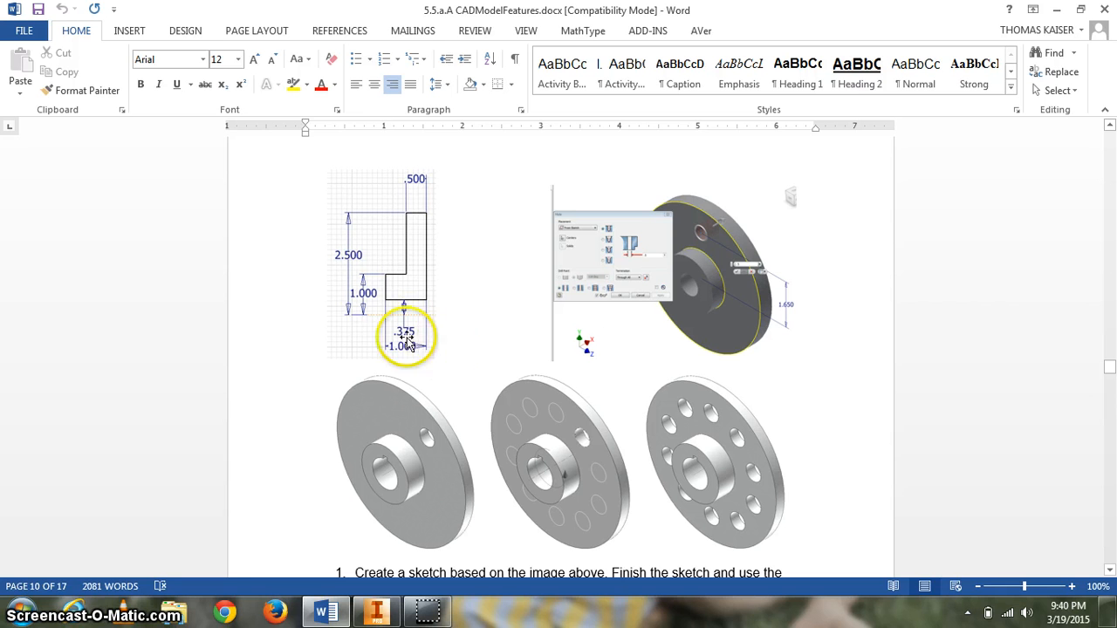
pyautogui.moveTo(388, 316)
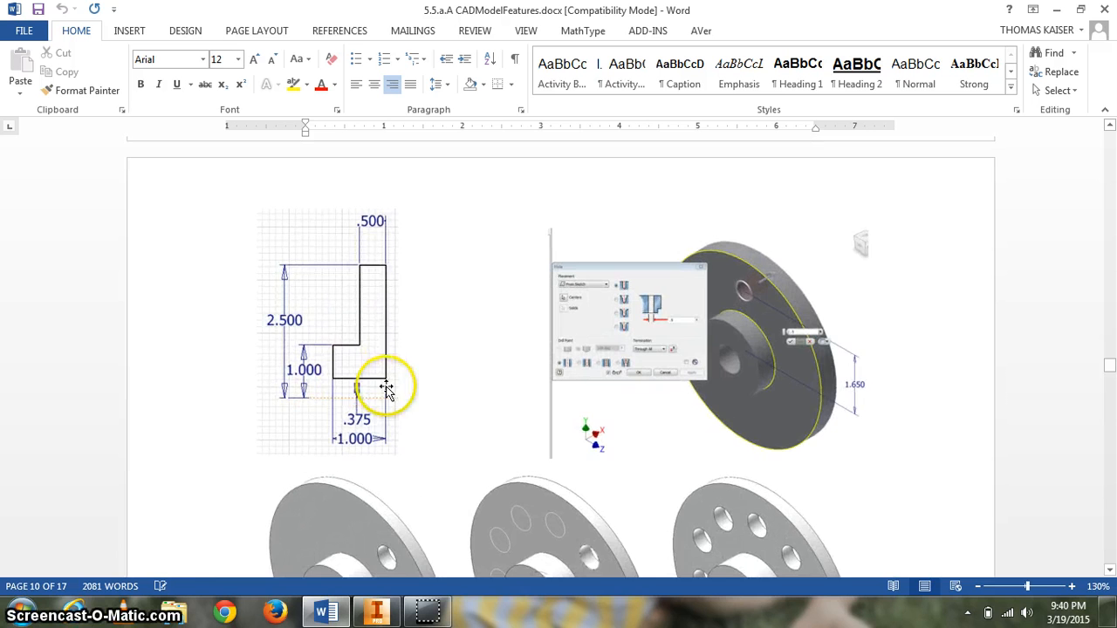
pyautogui.scroll(-3)
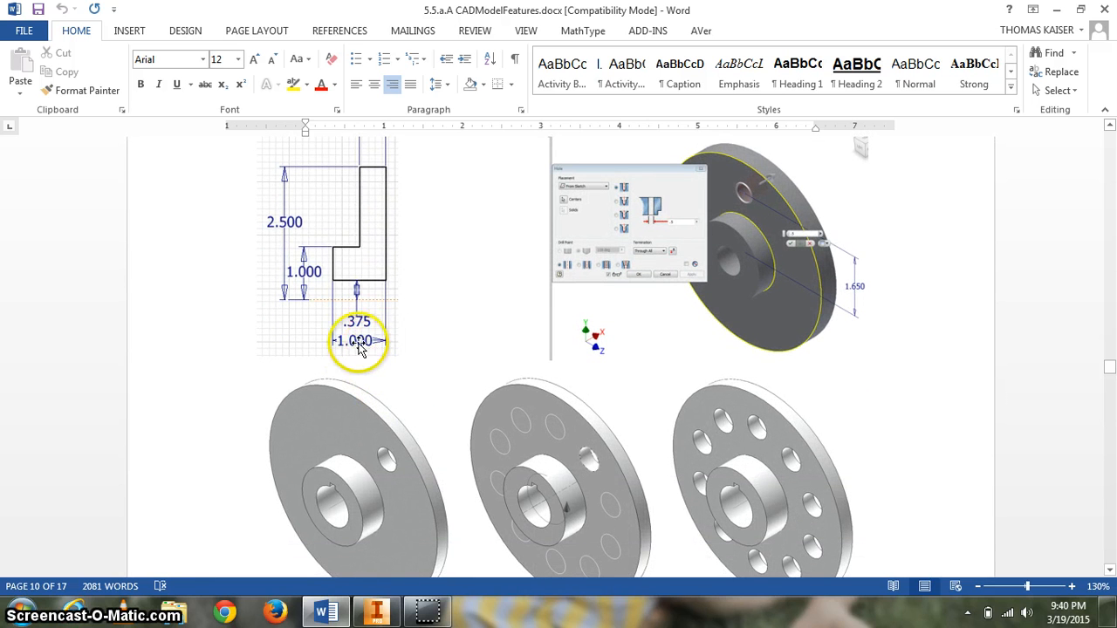
pyautogui.moveTo(342, 323)
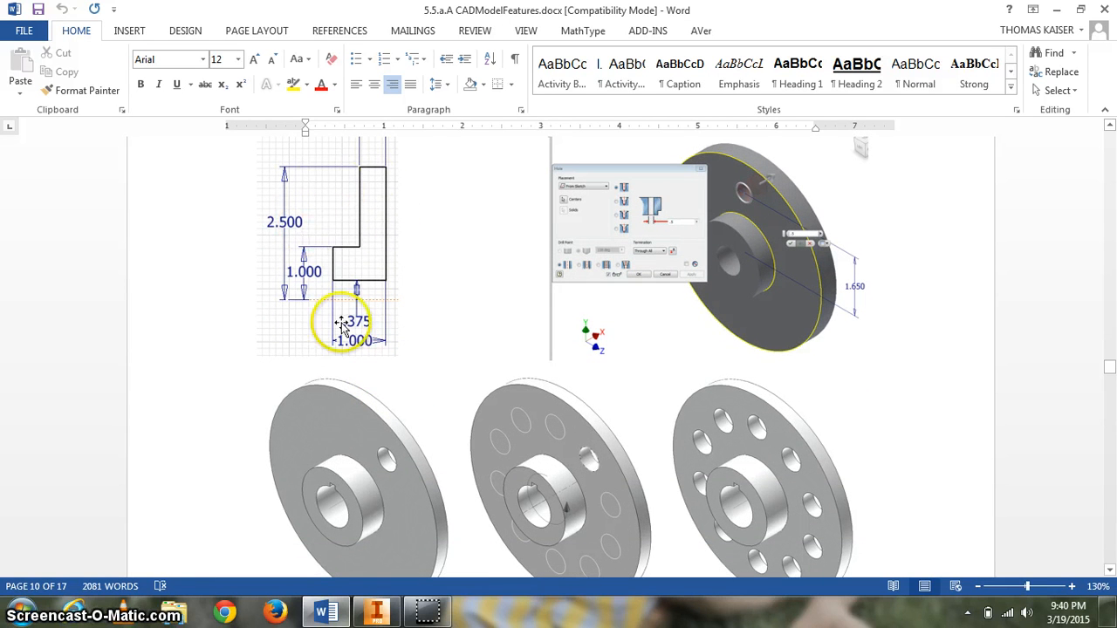
pyautogui.click(375, 611)
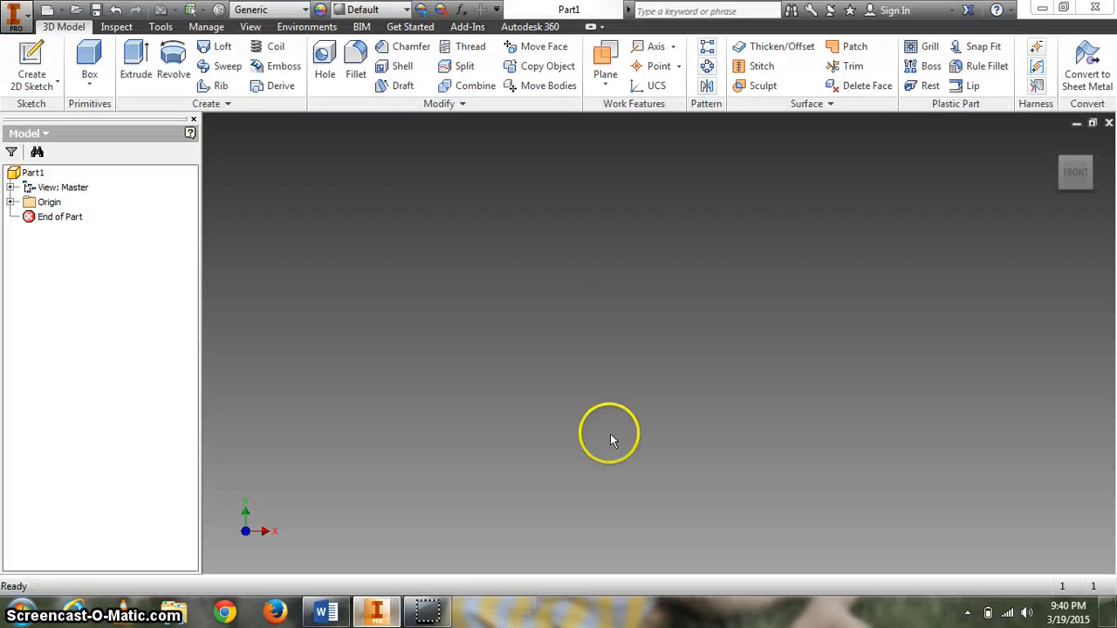
# - Start a new 2D sketch for the flange profile, glancing at the Word drawing for reference
pyautogui.click(32, 61)
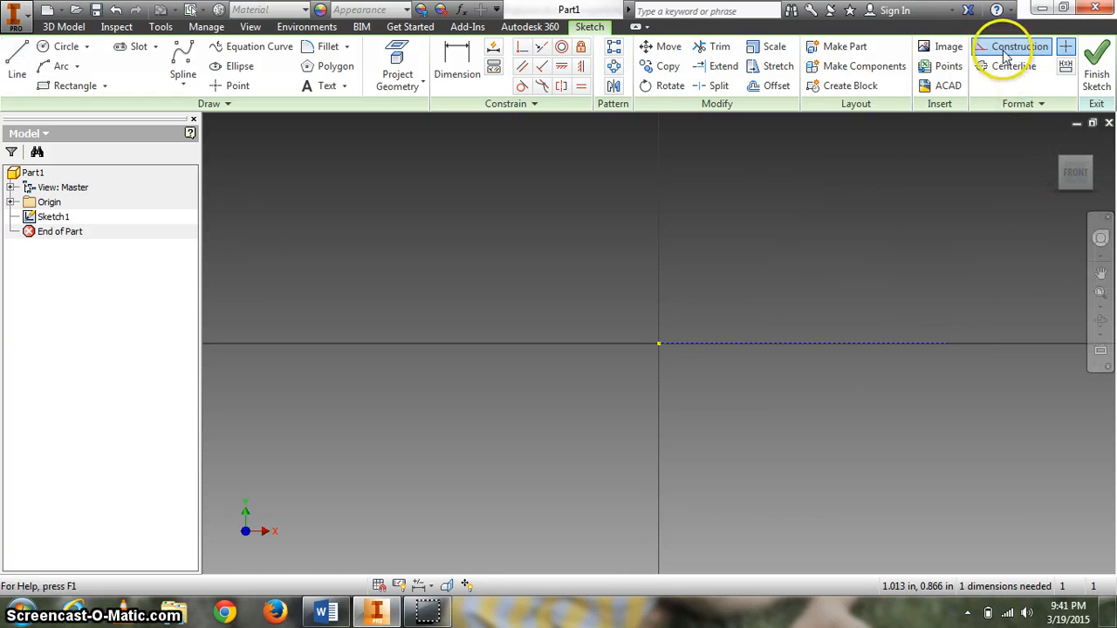
pyautogui.moveTo(16, 56)
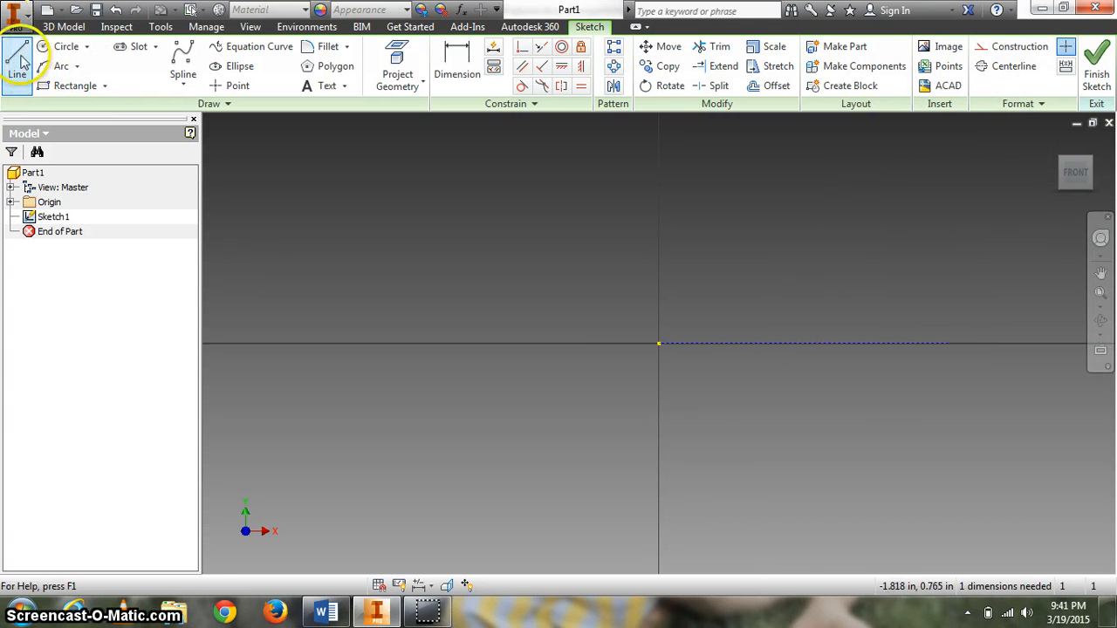
pyautogui.moveTo(656, 530)
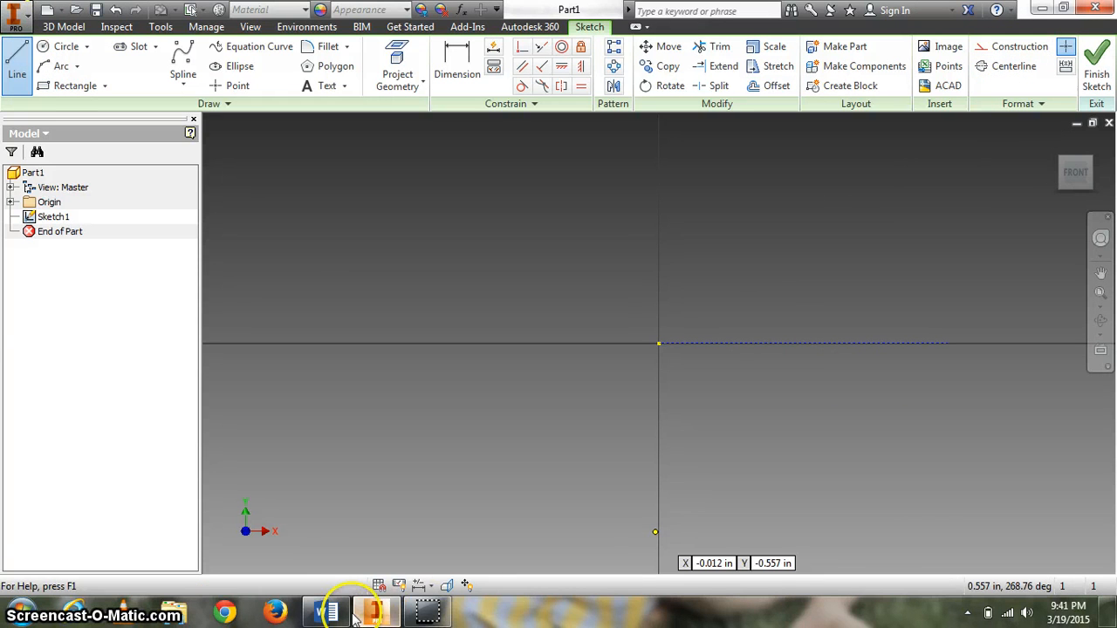
pyautogui.click(324, 611)
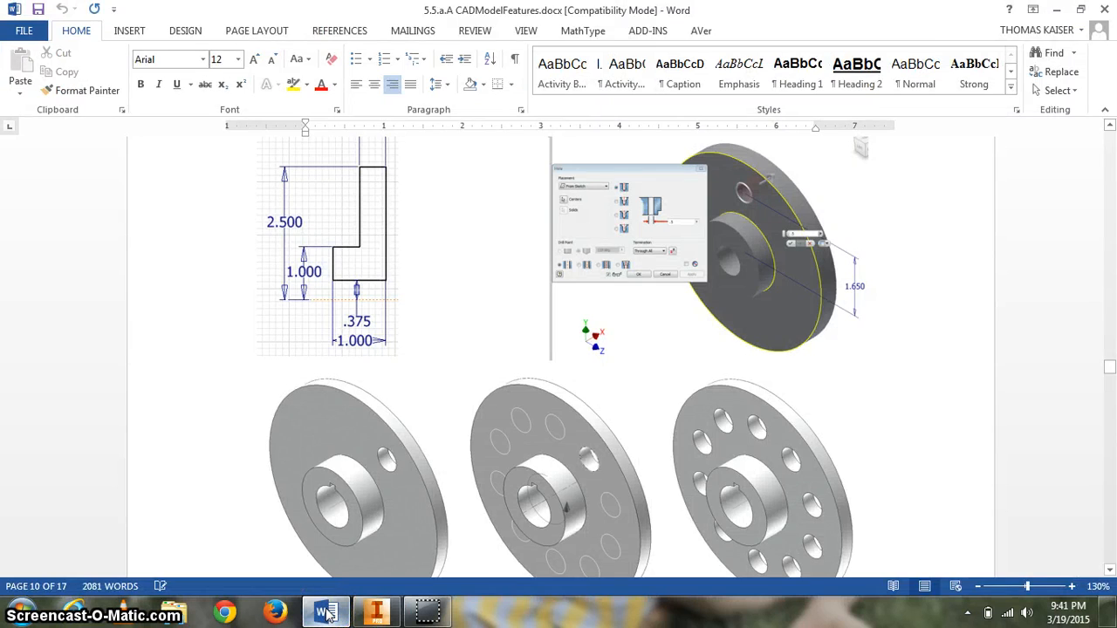
pyautogui.click(377, 611)
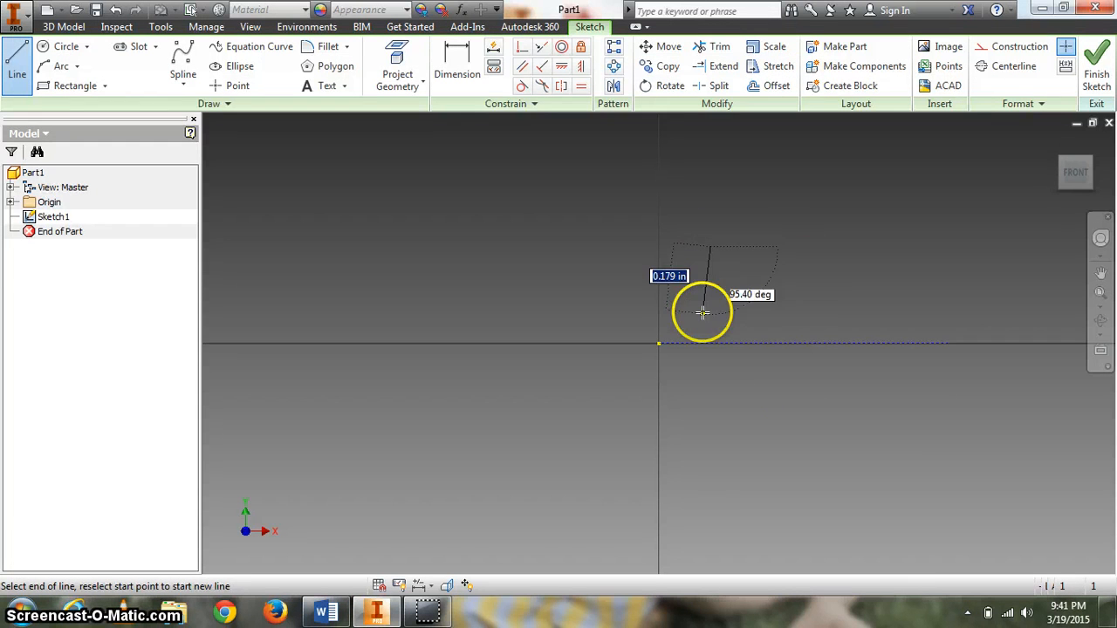
pyautogui.moveTo(864, 321)
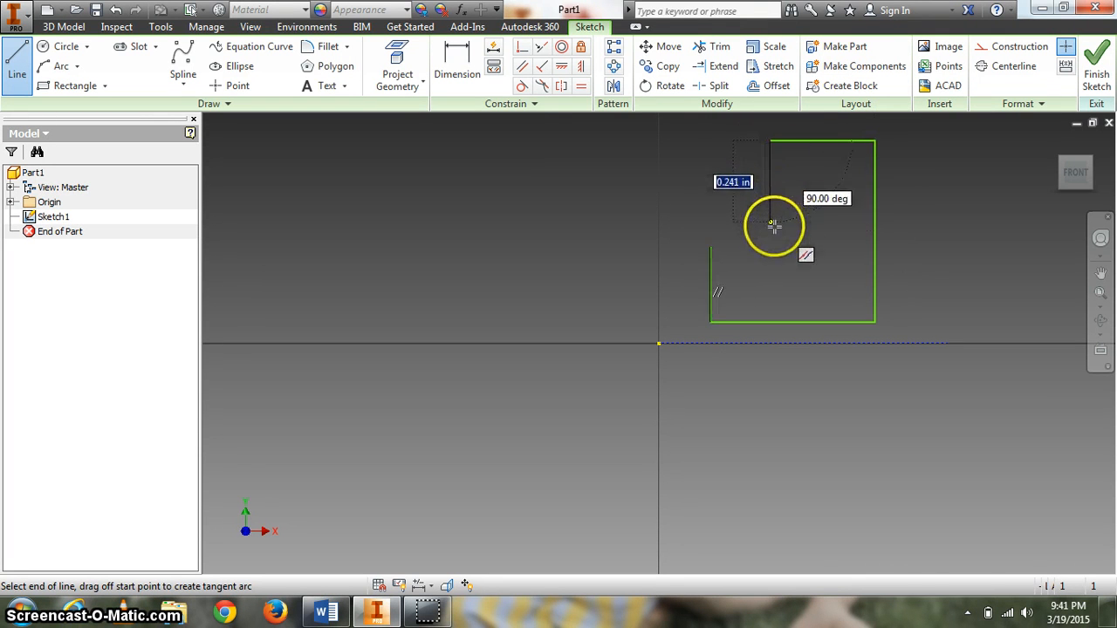
pyautogui.moveTo(715, 248)
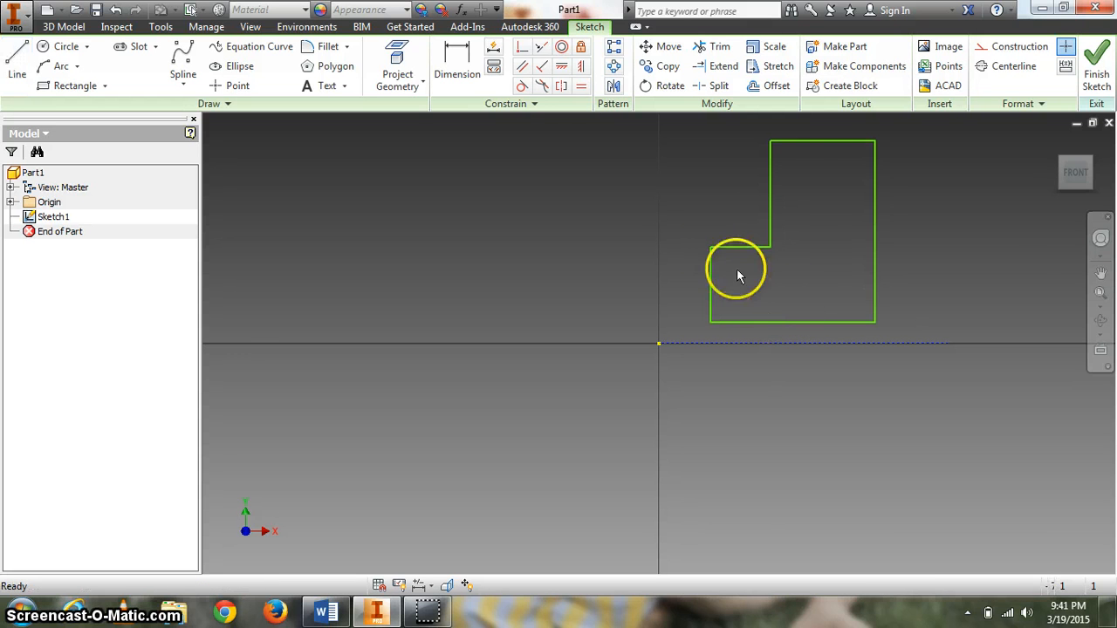
# - Dimension the profile .375 above the centerline and 1.000 wide, then size the narrower upper step
pyautogui.click(457, 73)
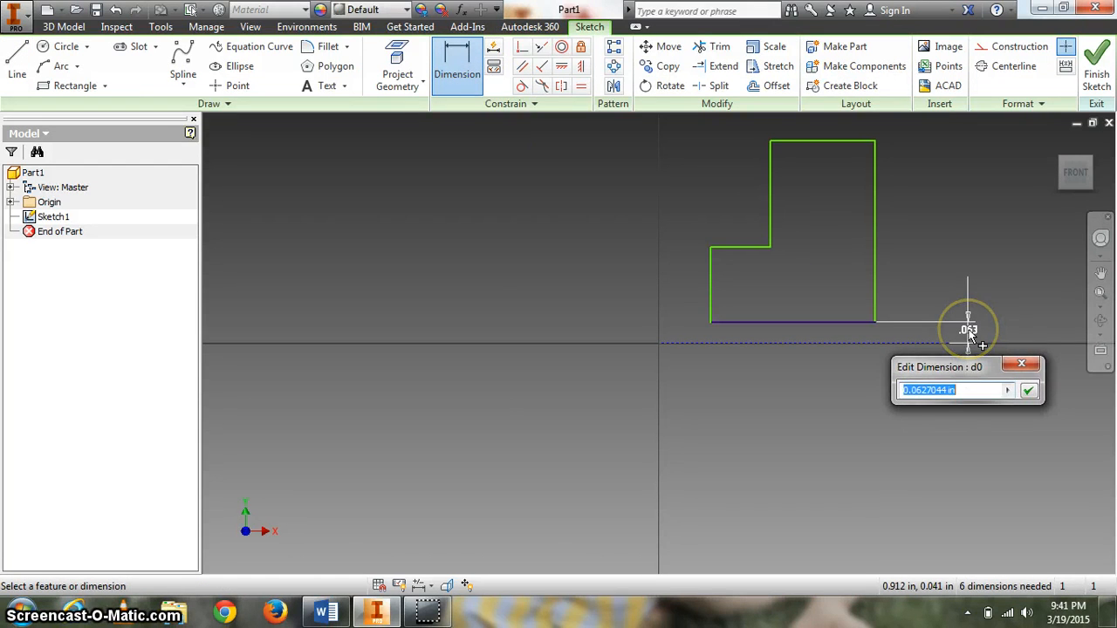
pyautogui.write('.375')
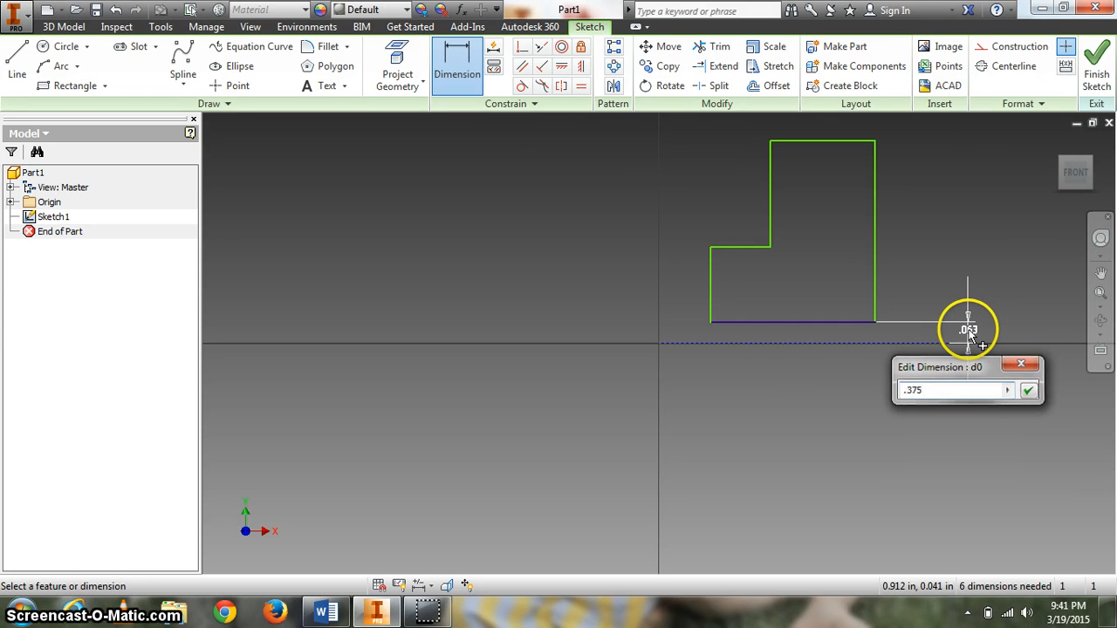
pyautogui.click(1028, 391)
pyautogui.write('1')
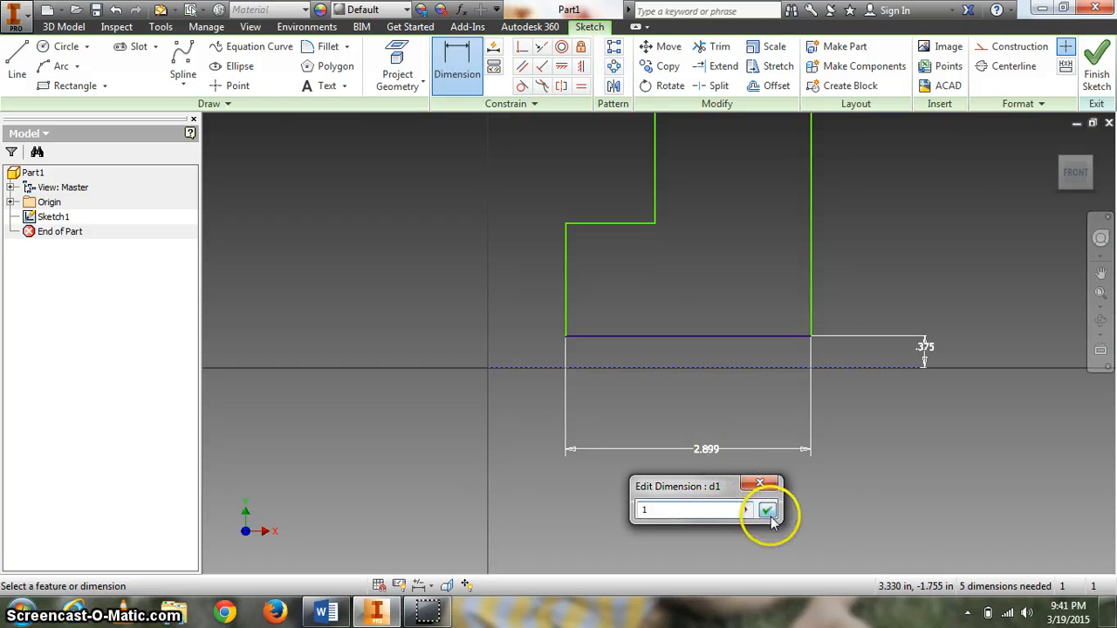
pyautogui.click(765, 509)
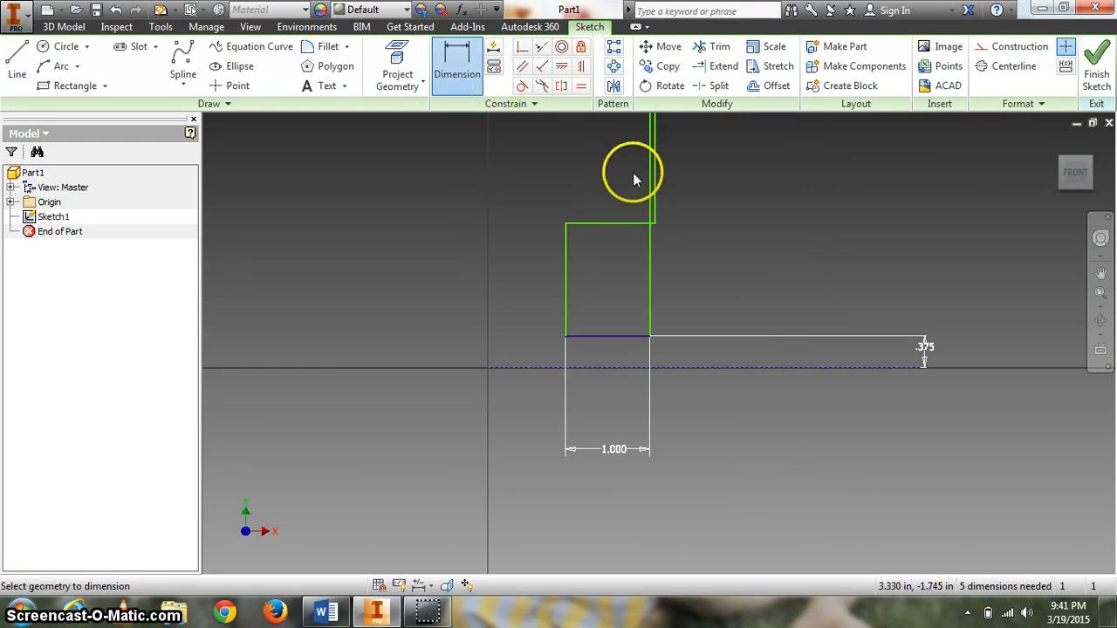
pyautogui.moveTo(607, 210)
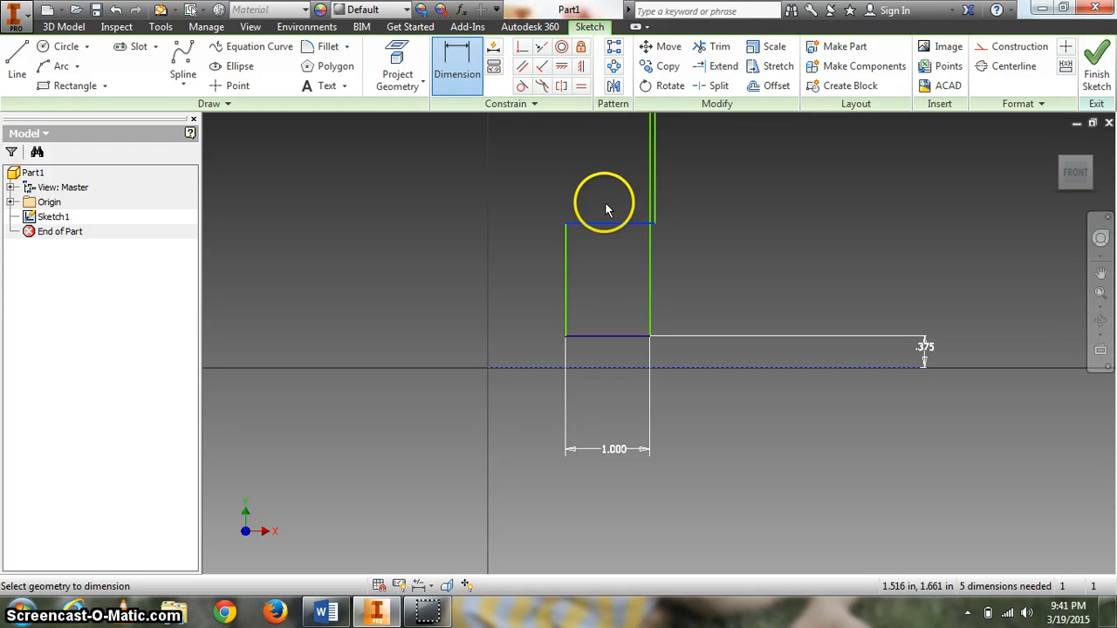
pyautogui.click(607, 195)
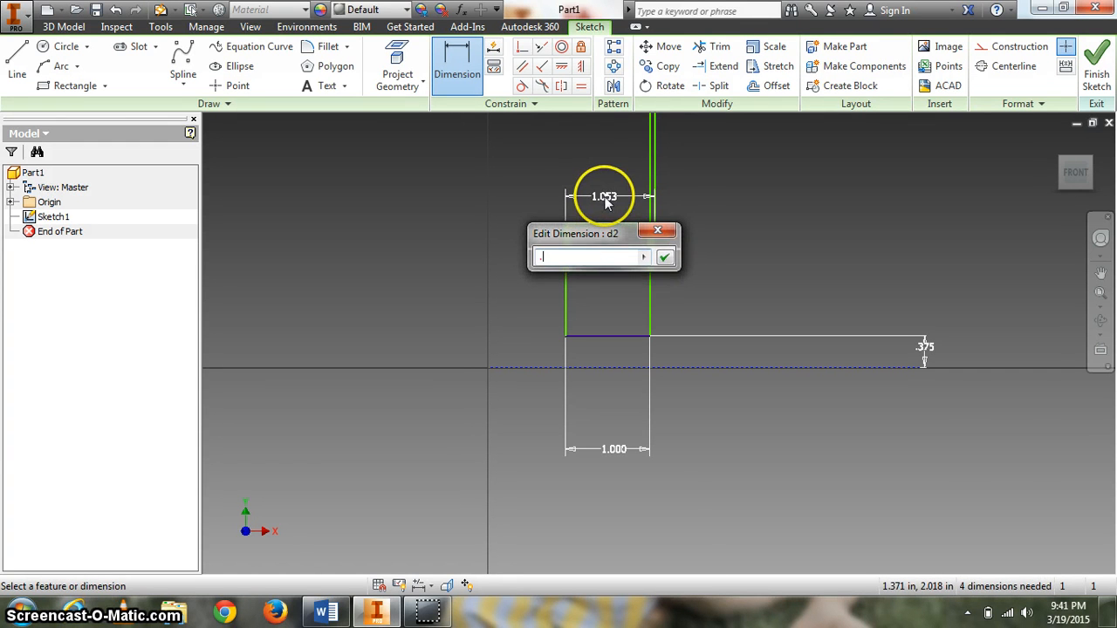
pyautogui.click(663, 256)
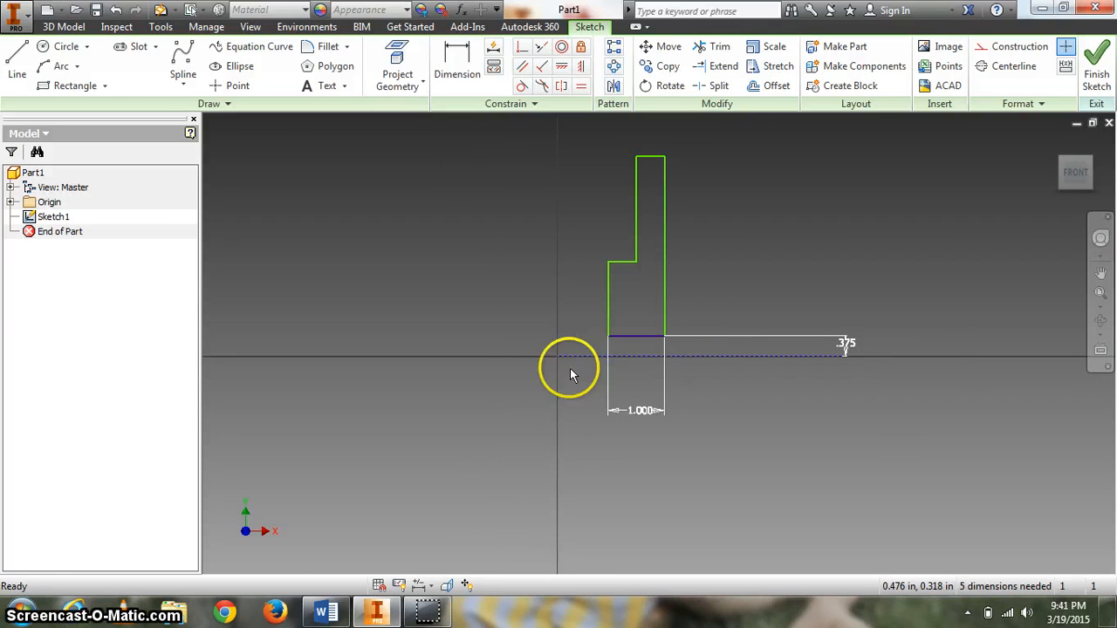
# - Add the 2.500 step height dimension after checking the Word reference drawing
pyautogui.click(325, 611)
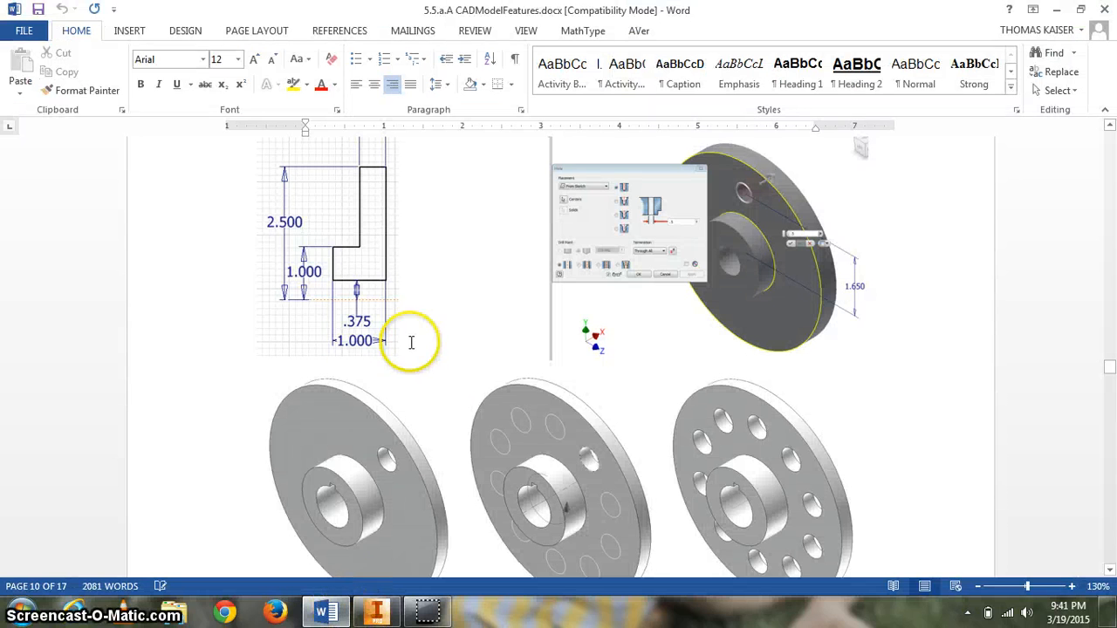
pyautogui.moveTo(314, 305)
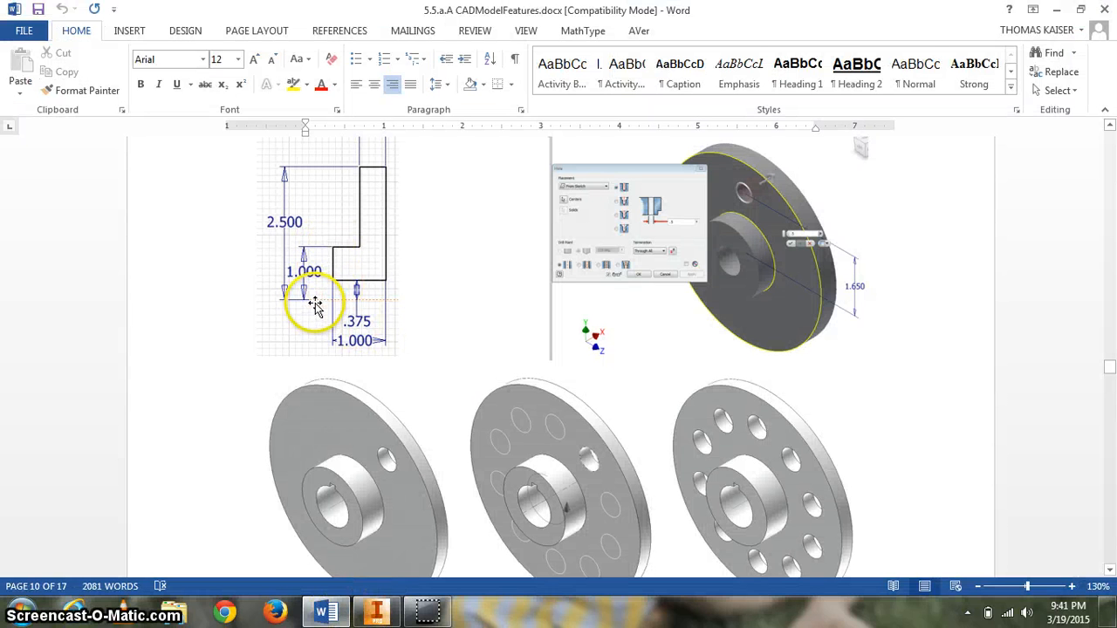
pyautogui.moveTo(323, 253)
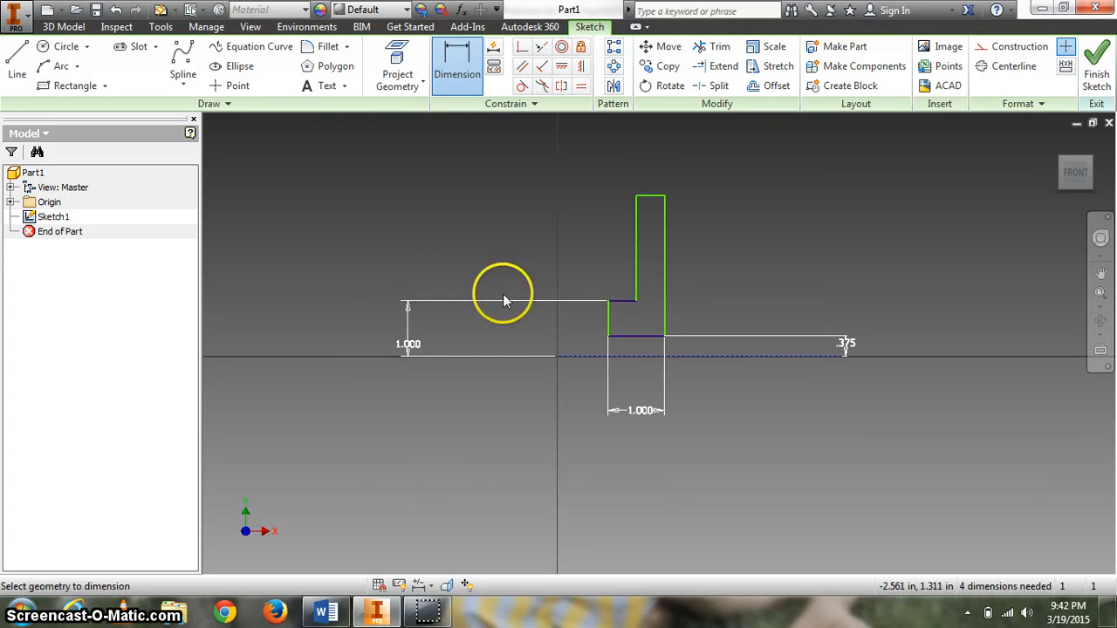
pyautogui.click(324, 610)
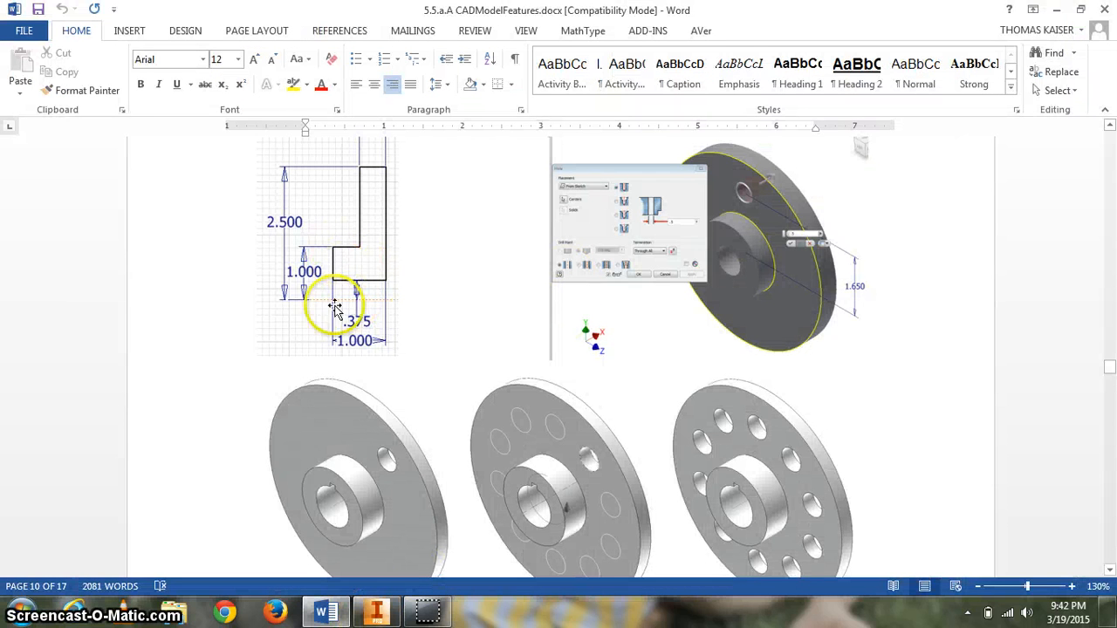
pyautogui.moveTo(314, 166)
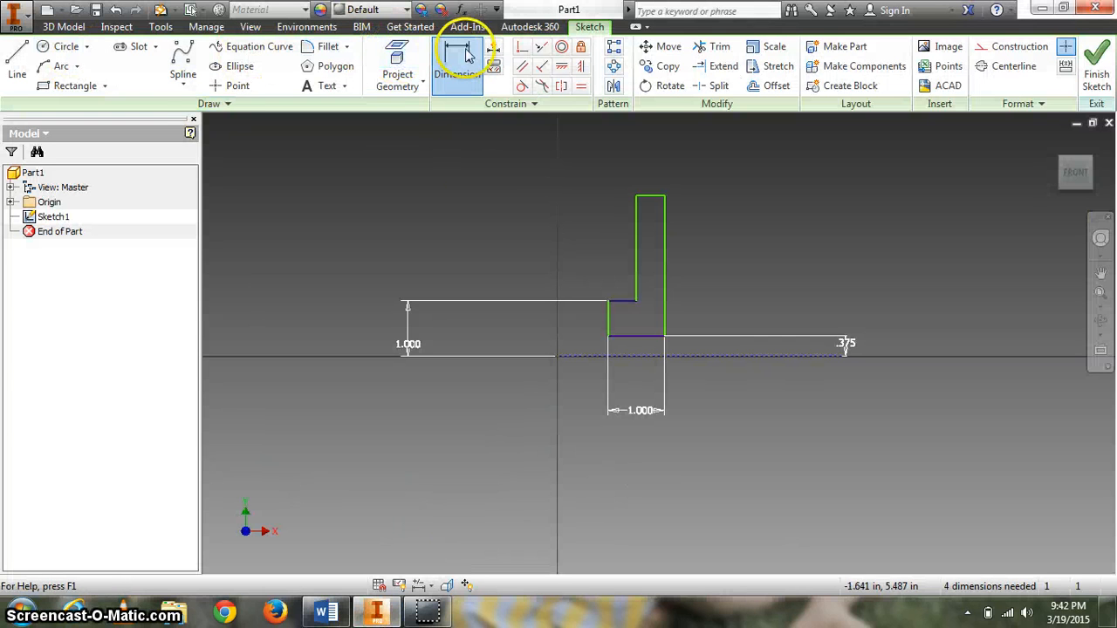
pyautogui.click(458, 66)
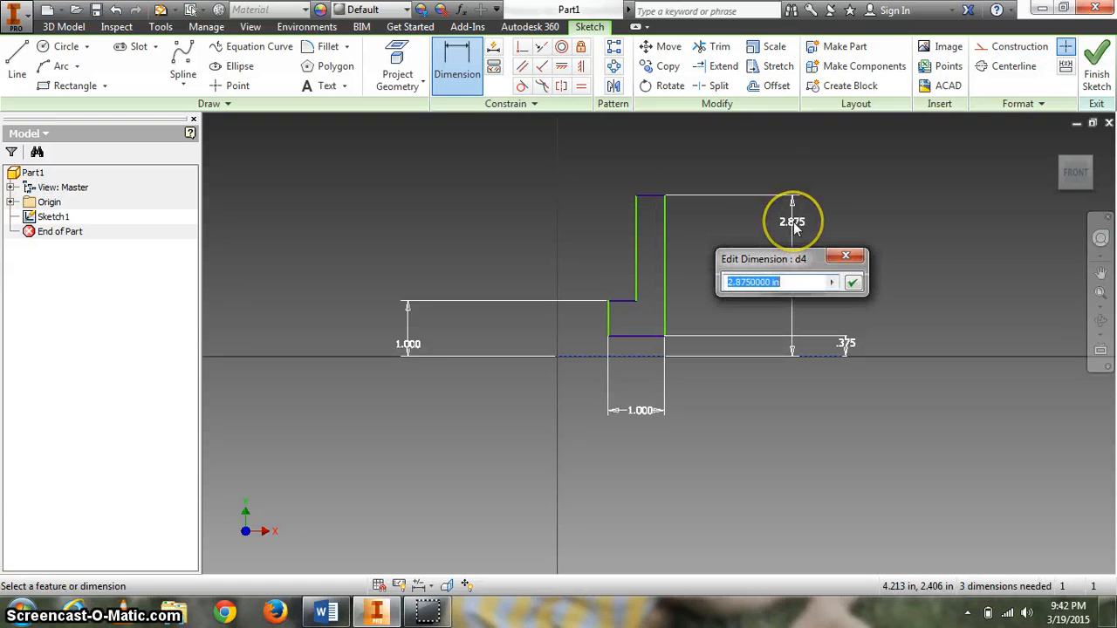
pyautogui.write('2.5')
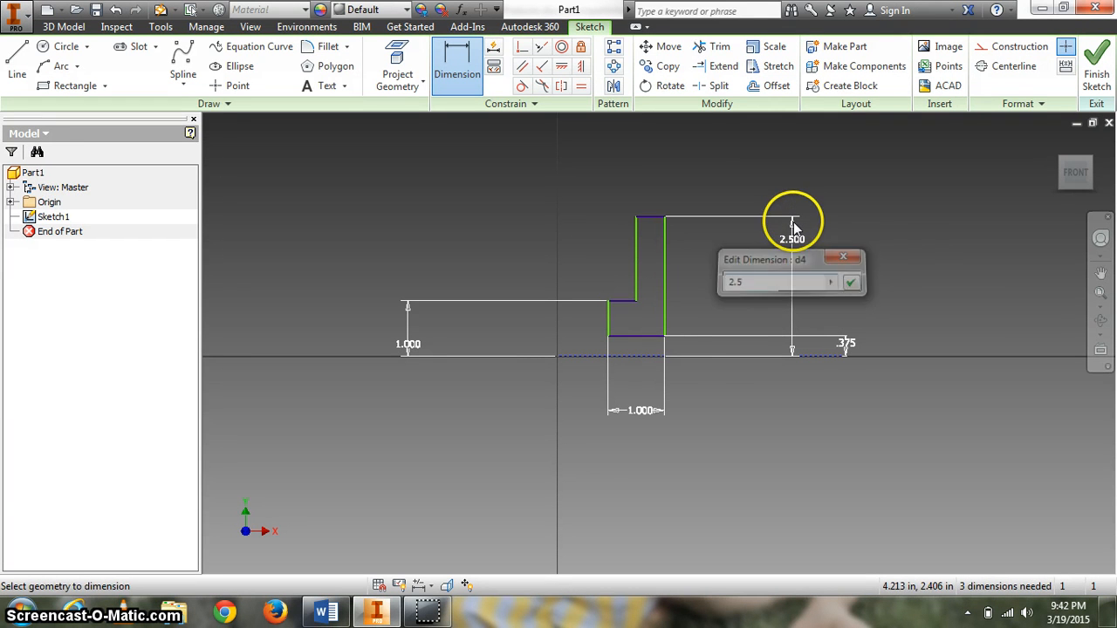
pyautogui.click(850, 281)
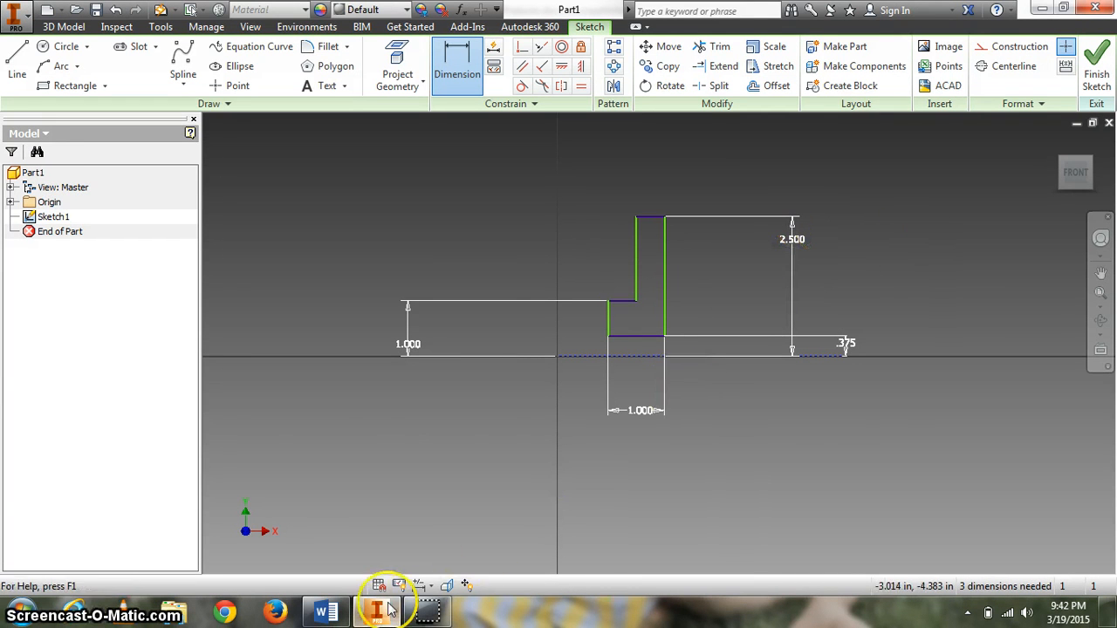
# - Add the .500 upper width dimension, compare with the reference, and finish the sketch
pyautogui.click(324, 611)
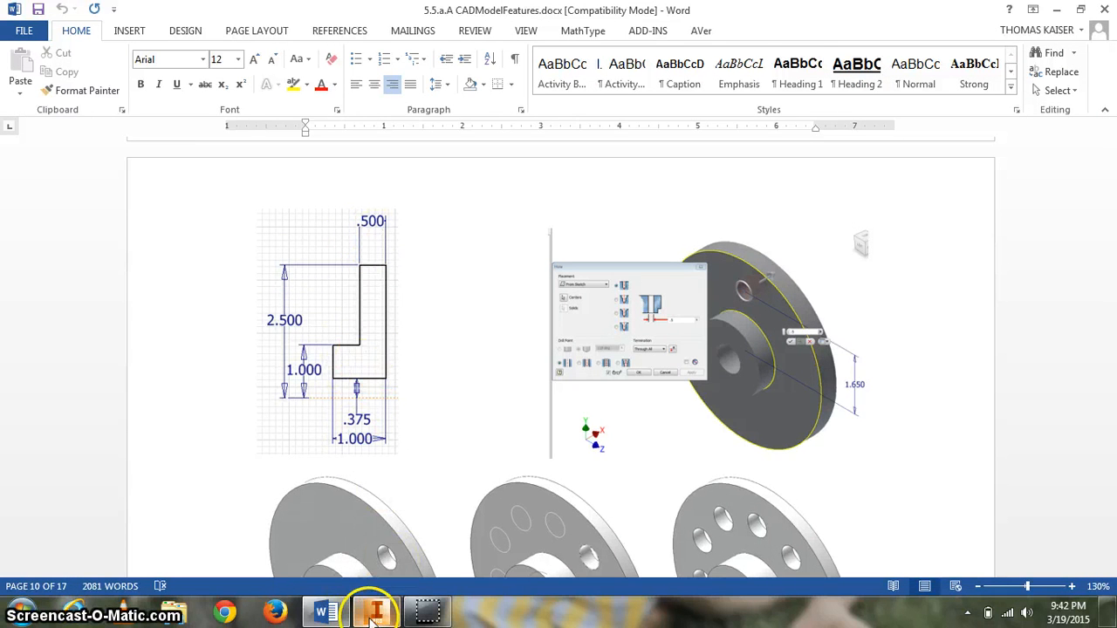
pyautogui.click(375, 611)
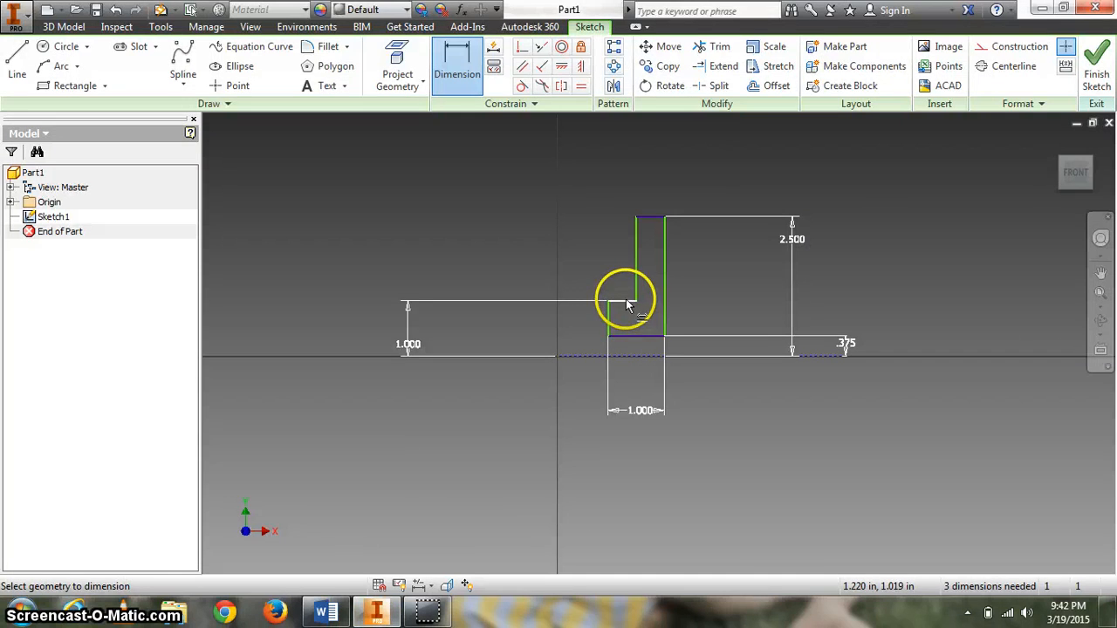
pyautogui.moveTo(649, 218)
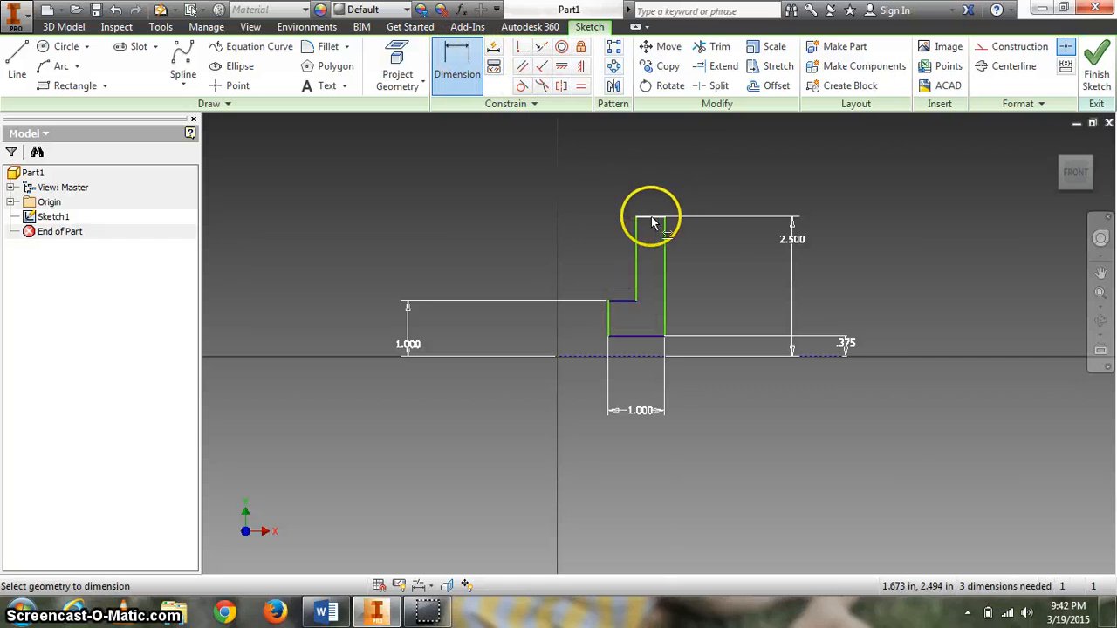
pyautogui.click(649, 212)
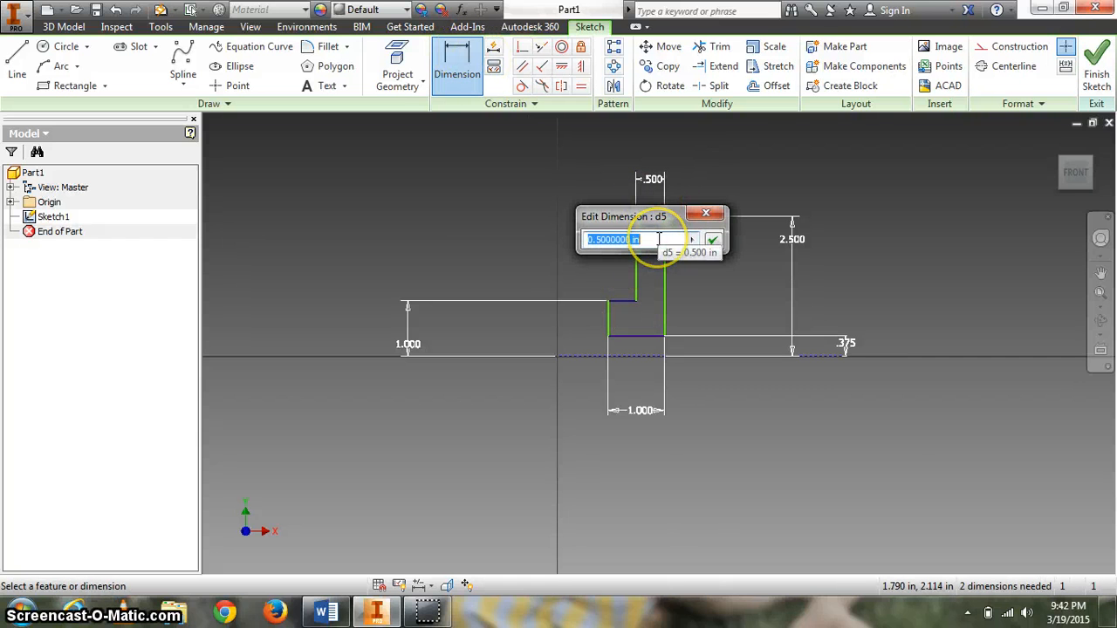
pyautogui.click(711, 239)
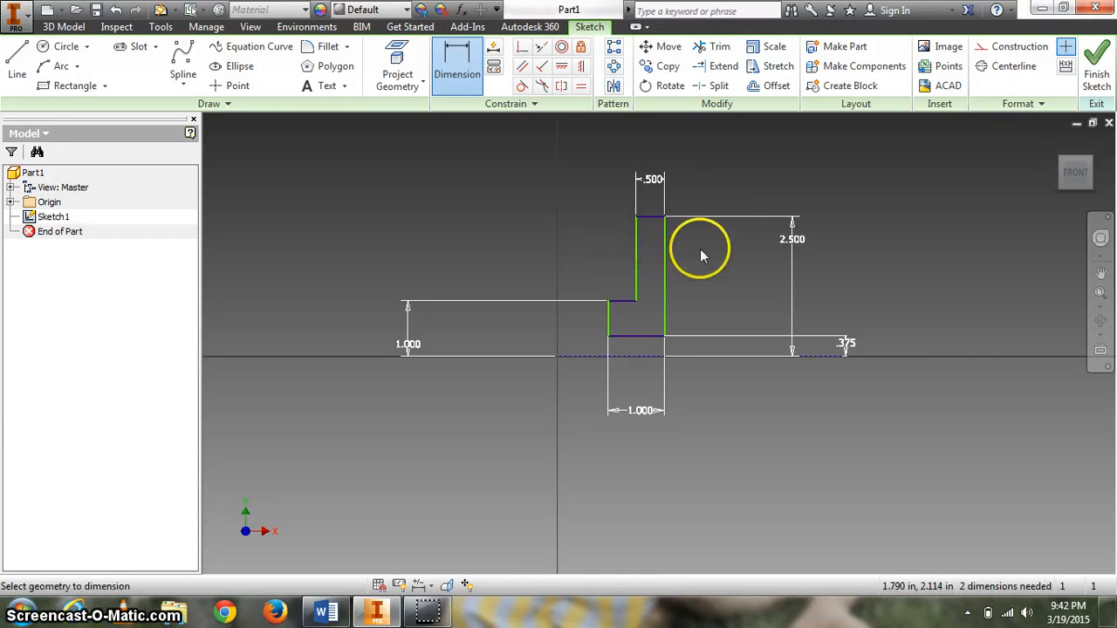
pyautogui.moveTo(509, 510)
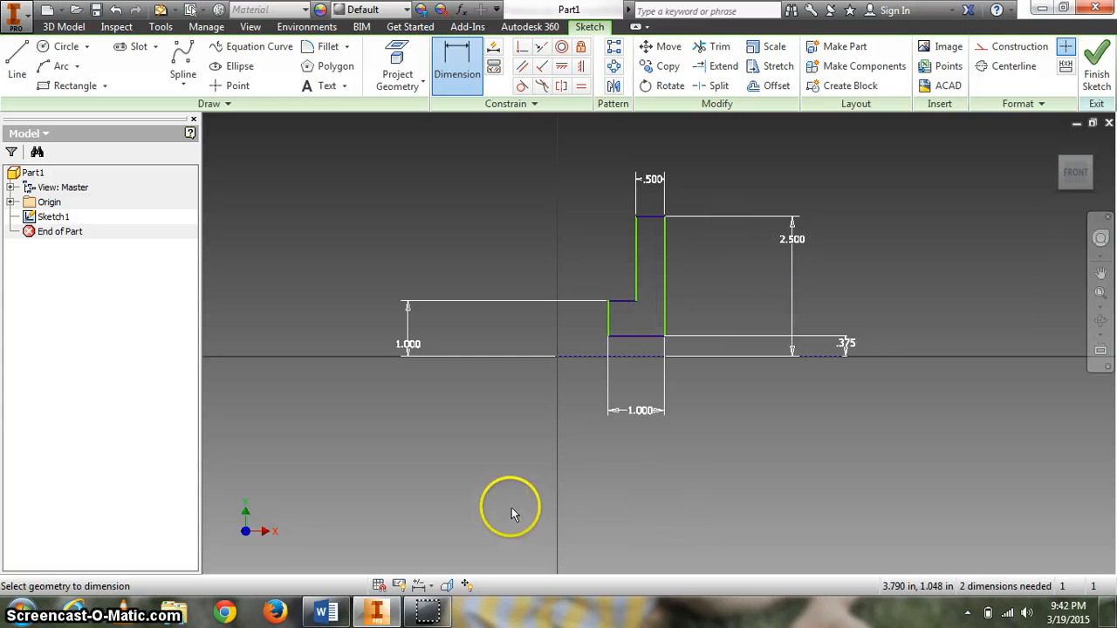
pyautogui.click(325, 611)
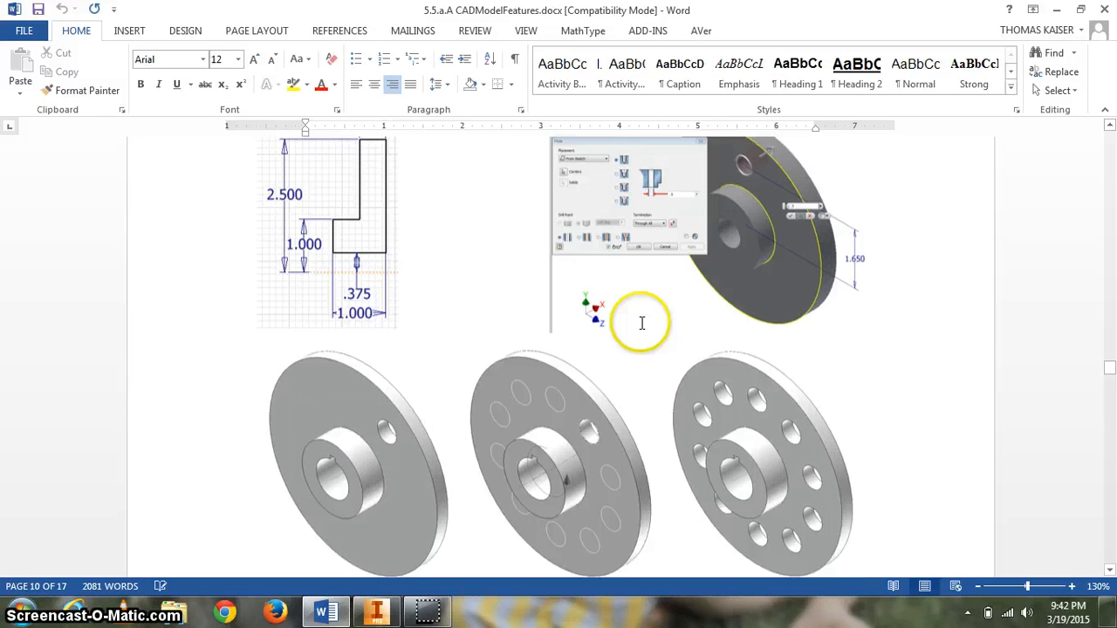
pyautogui.scroll(3)
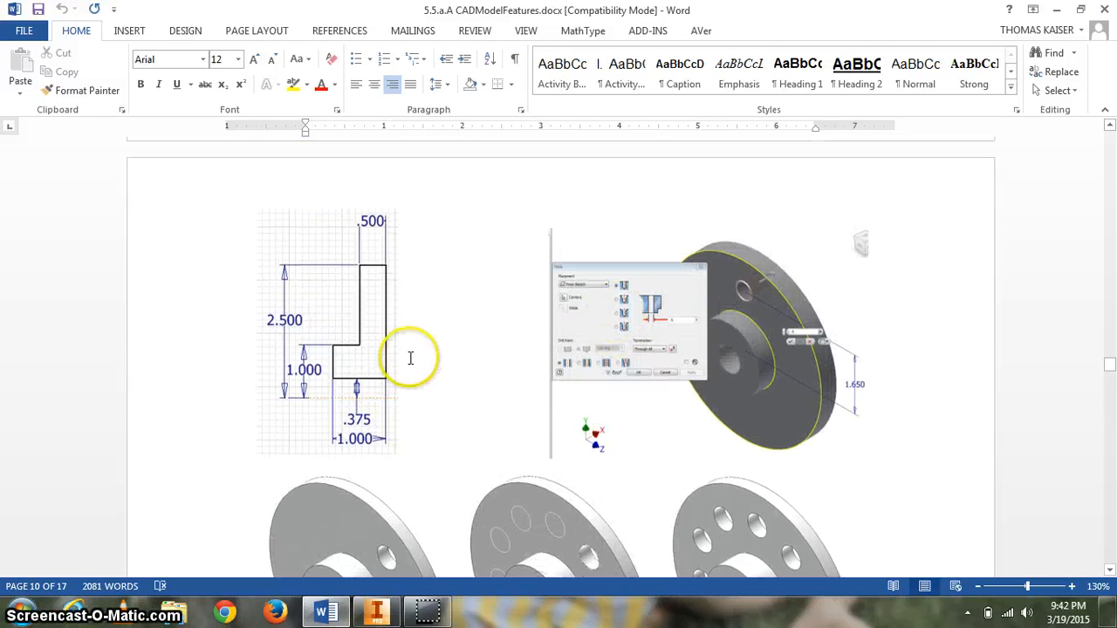
pyautogui.scroll(-3)
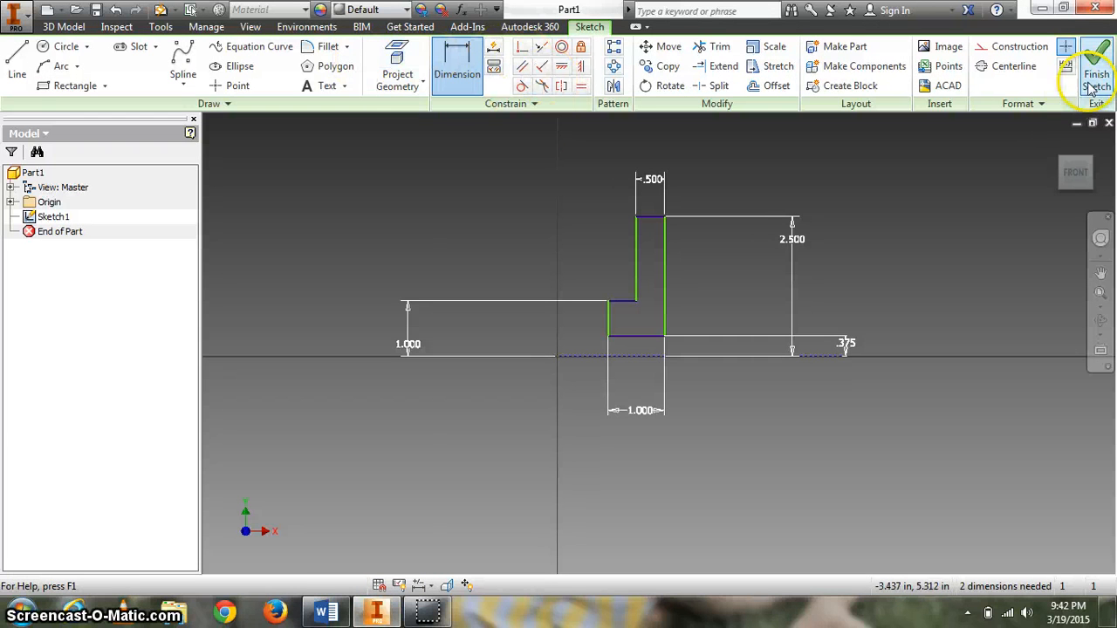
pyautogui.click(1096, 73)
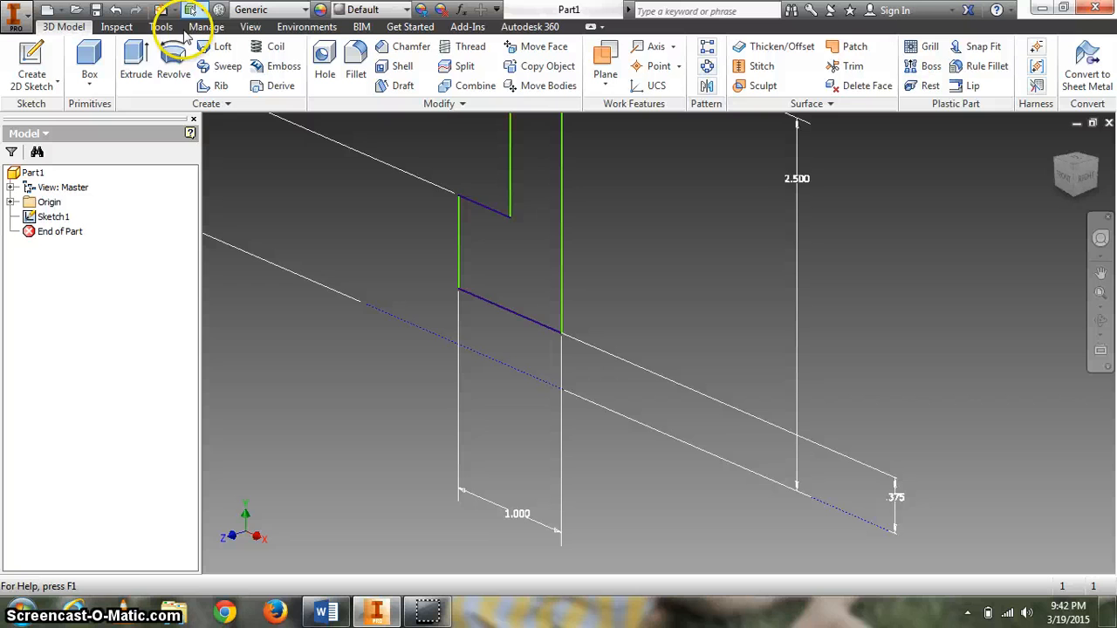
# - Revolve the profile about its bottom line into a solid flange disc and inspect it face-on and from home view
pyautogui.click(175, 67)
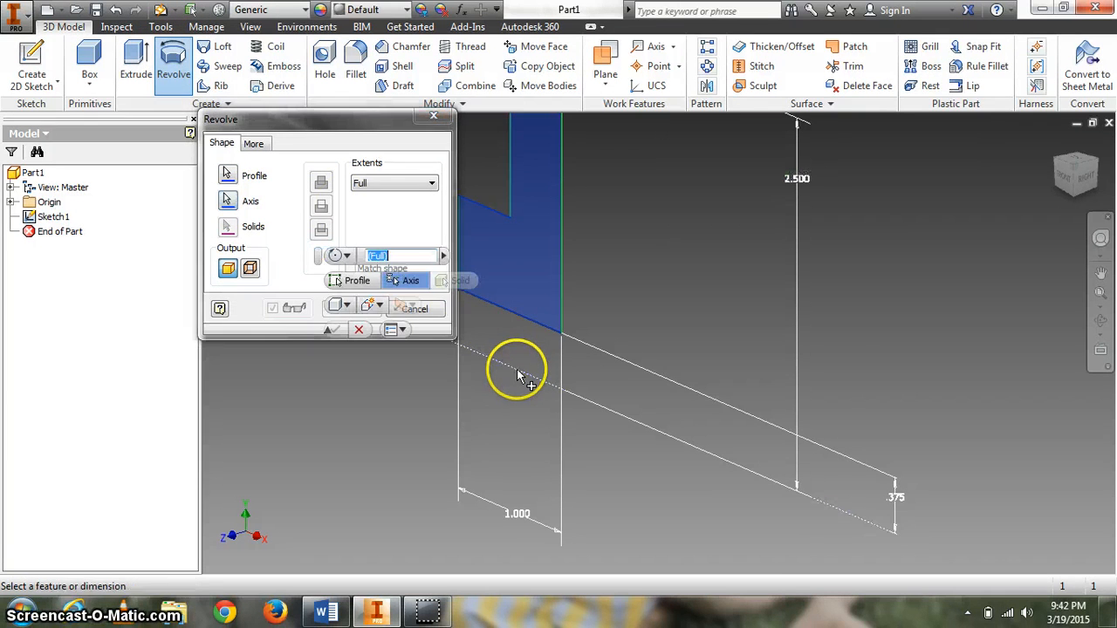
pyautogui.click(330, 328)
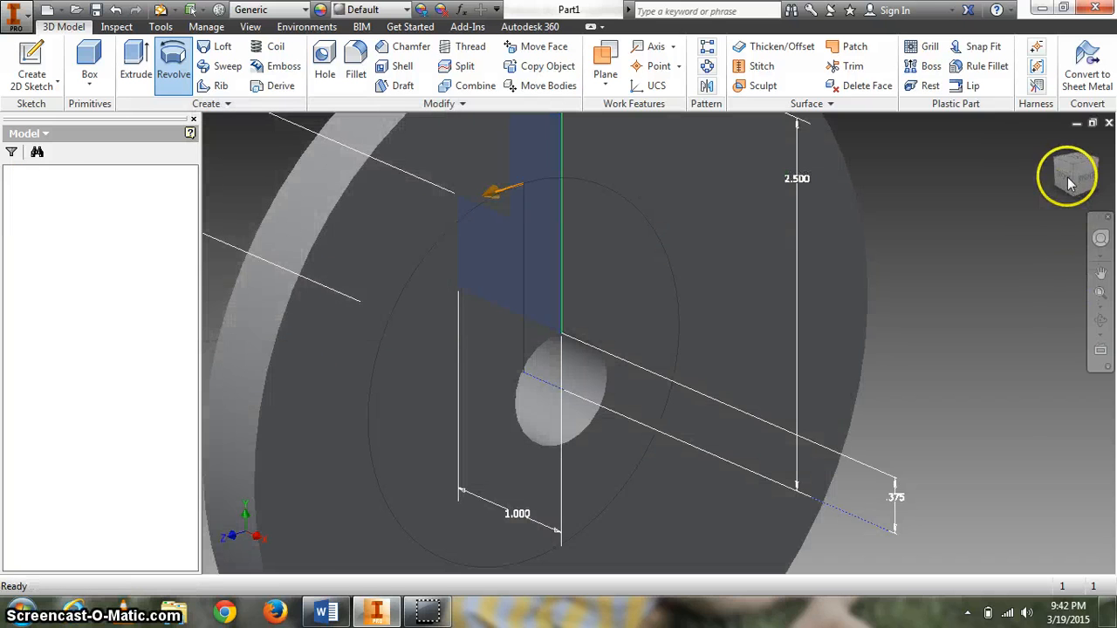
pyautogui.click(1075, 178)
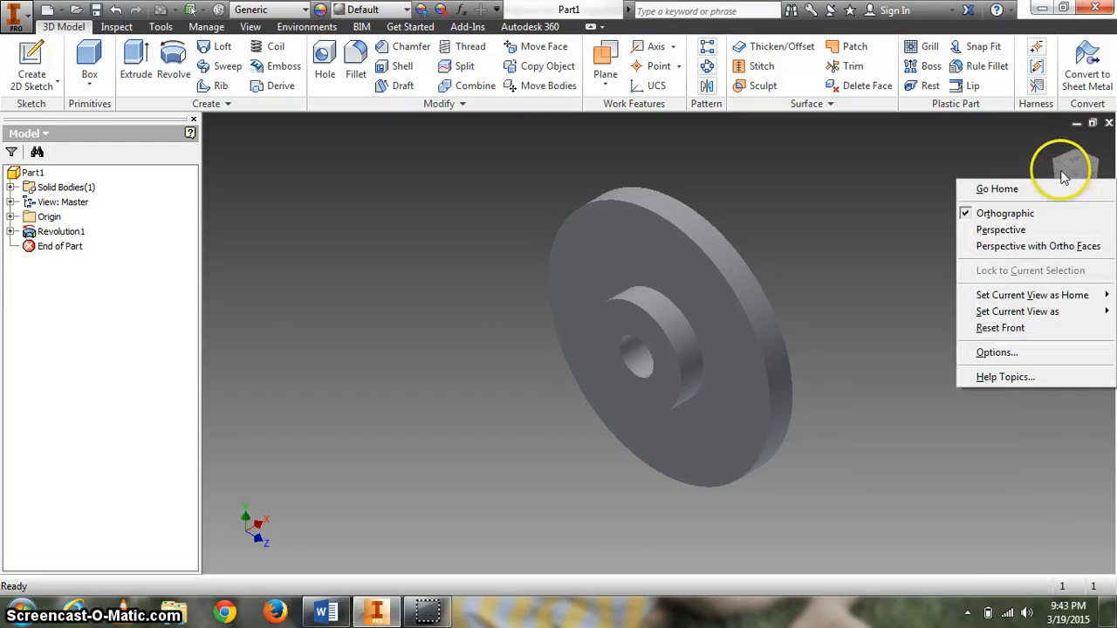
pyautogui.click(1074, 172)
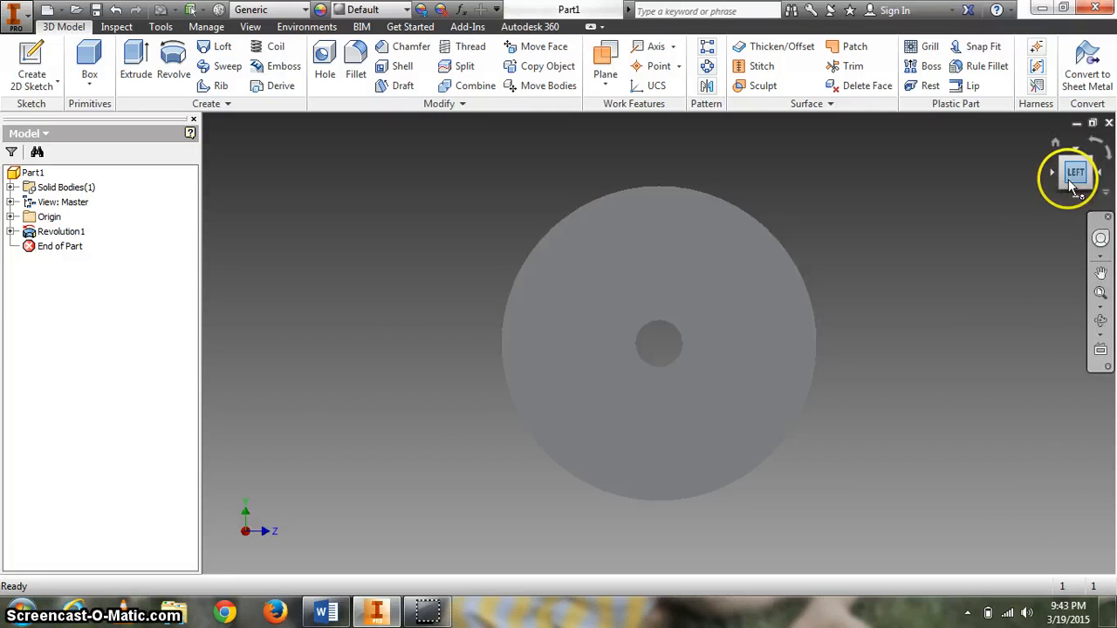
pyautogui.rightClick(1075, 173)
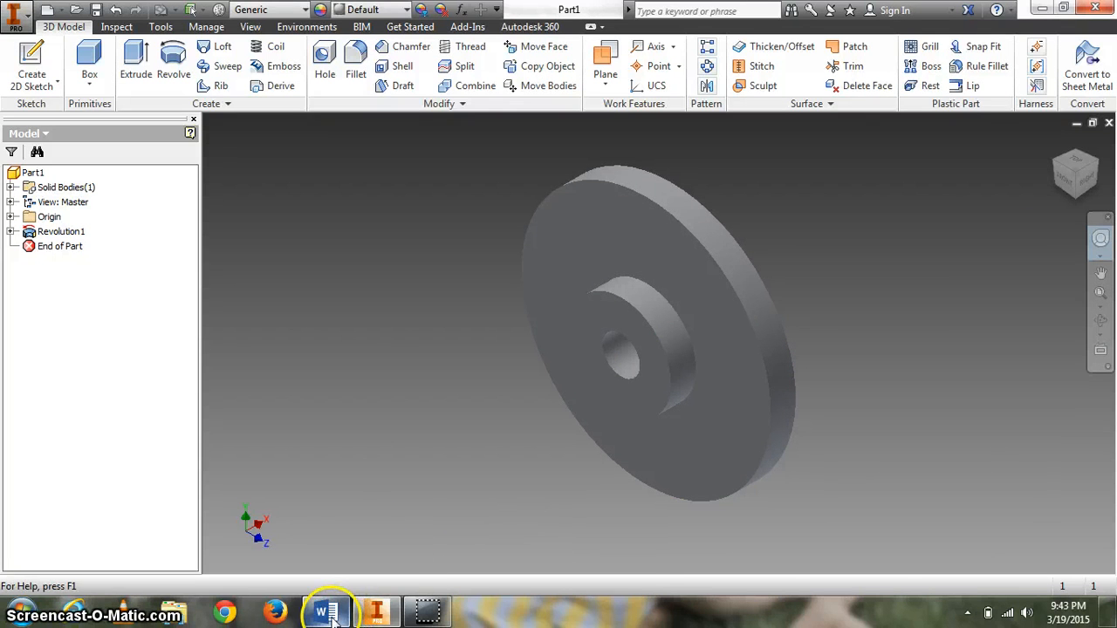
pyautogui.click(327, 610)
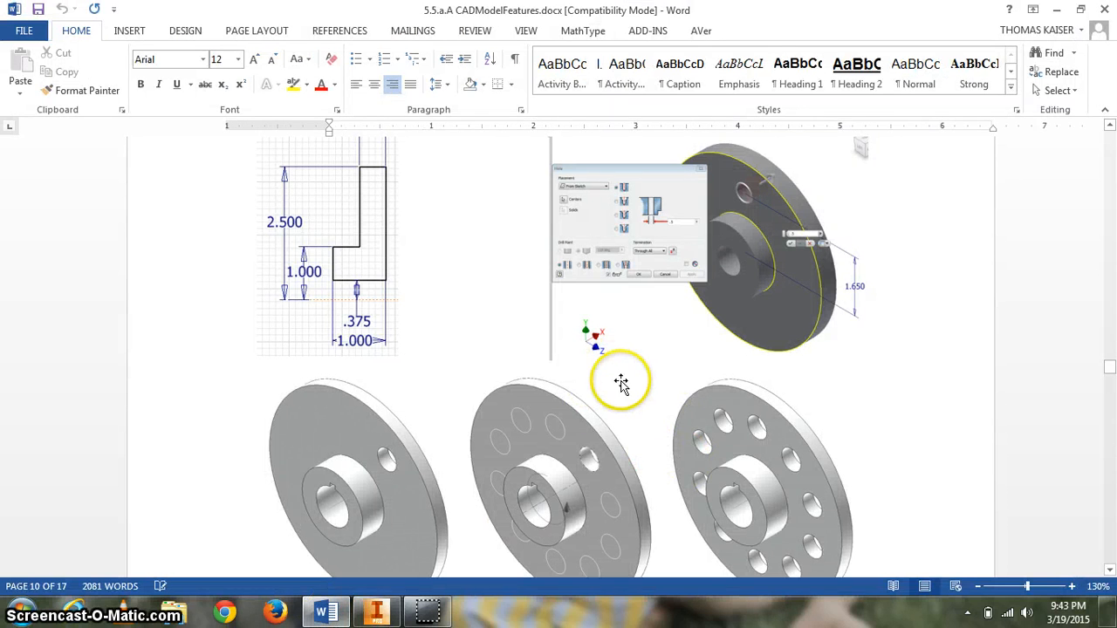
pyautogui.moveTo(503, 340)
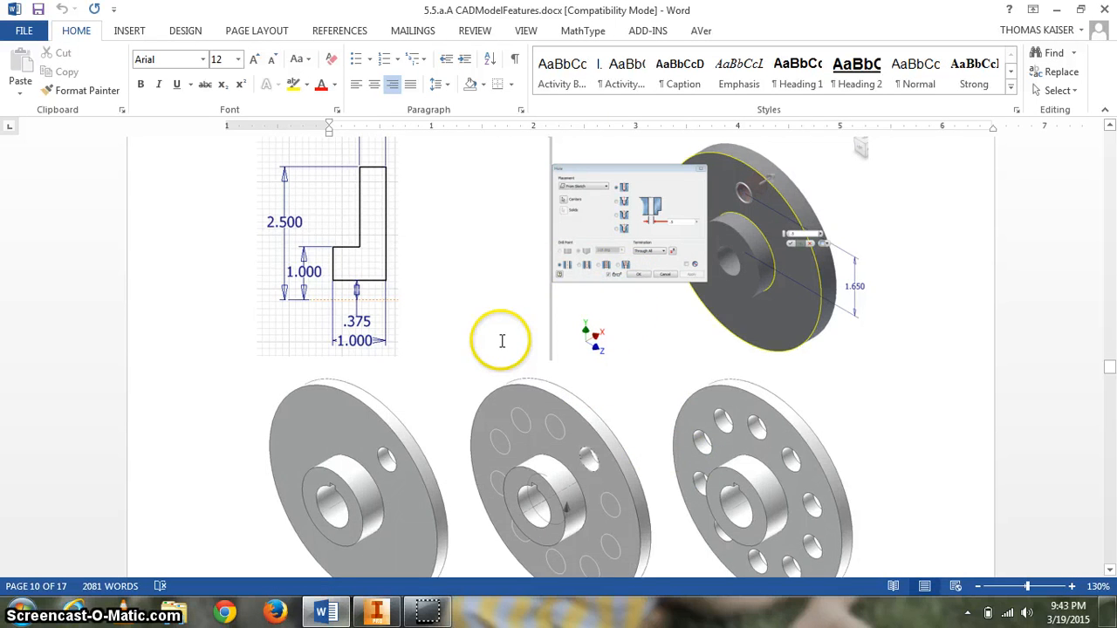
# - Review the Word reference page, return to Inventor and start a new sketch on the flange face
pyautogui.scroll(-3)
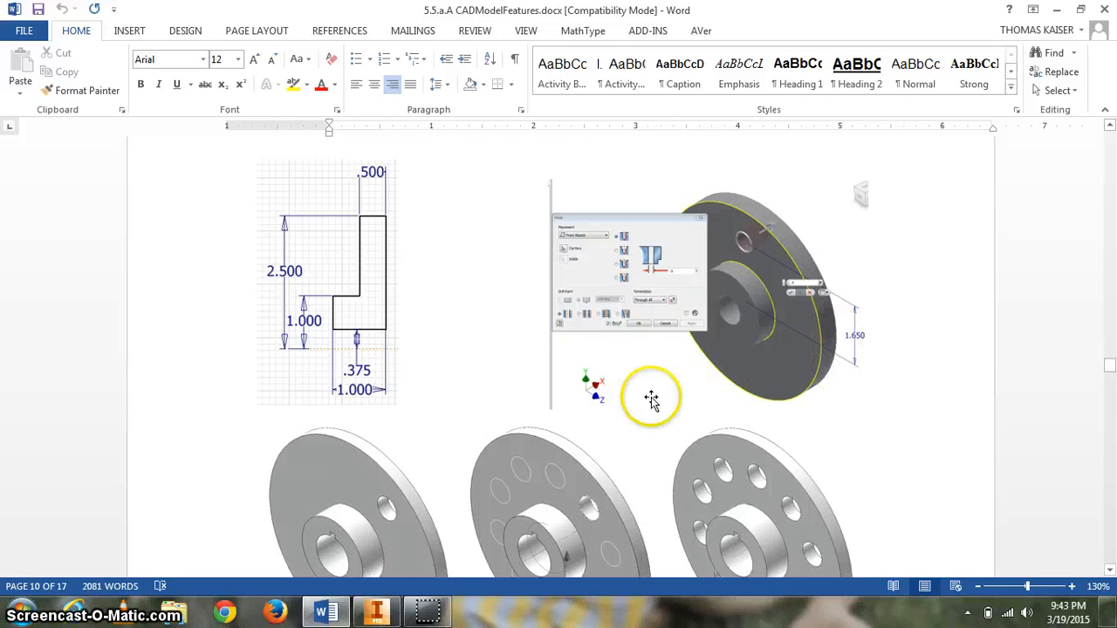
pyautogui.click(377, 611)
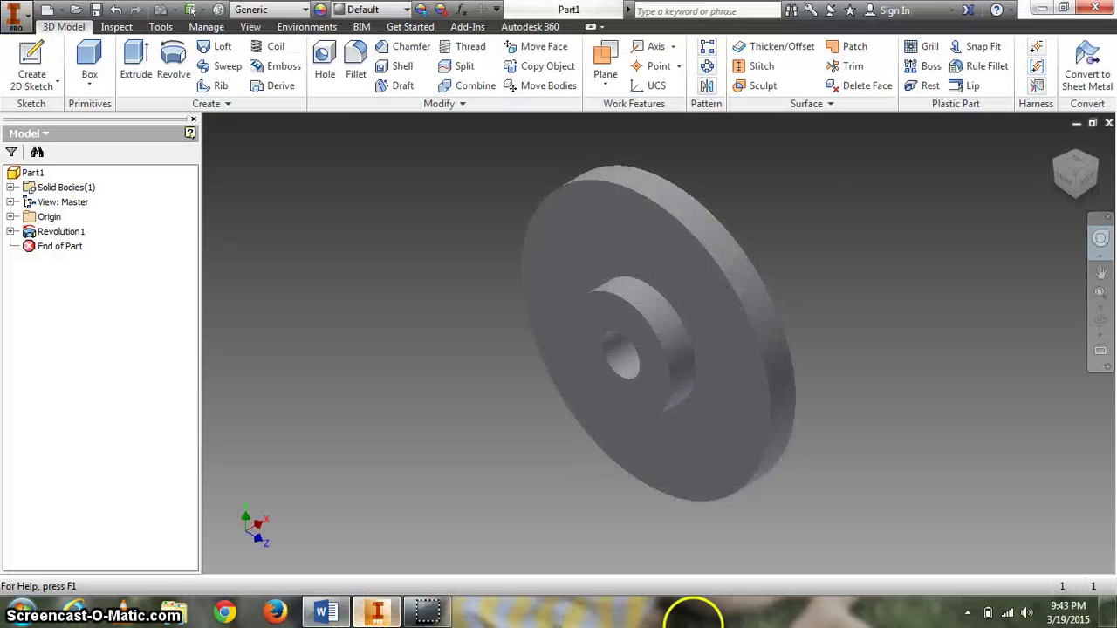
pyautogui.click(32, 66)
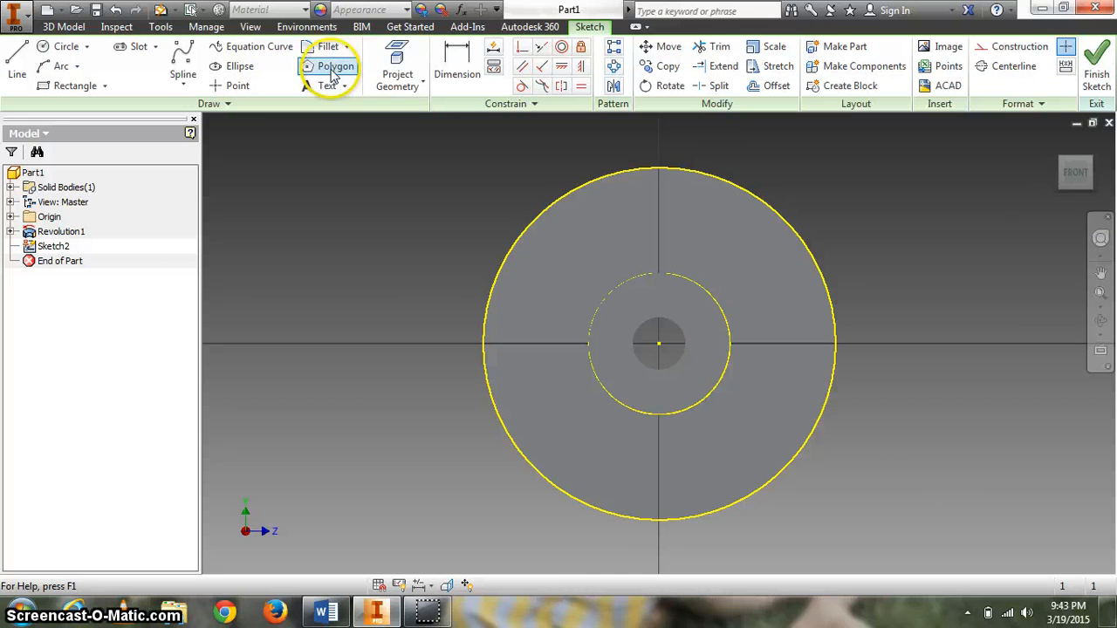
# - Place a point above the part centre, dimension it 1.650 from the centre, and finish the sketch
pyautogui.click(335, 66)
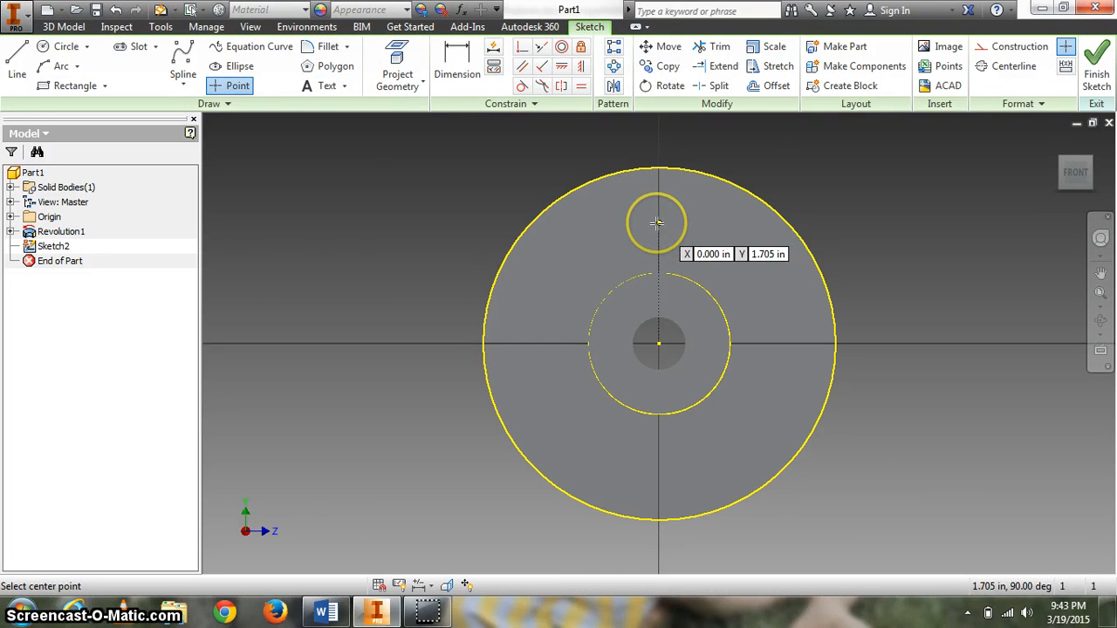
pyautogui.click(457, 66)
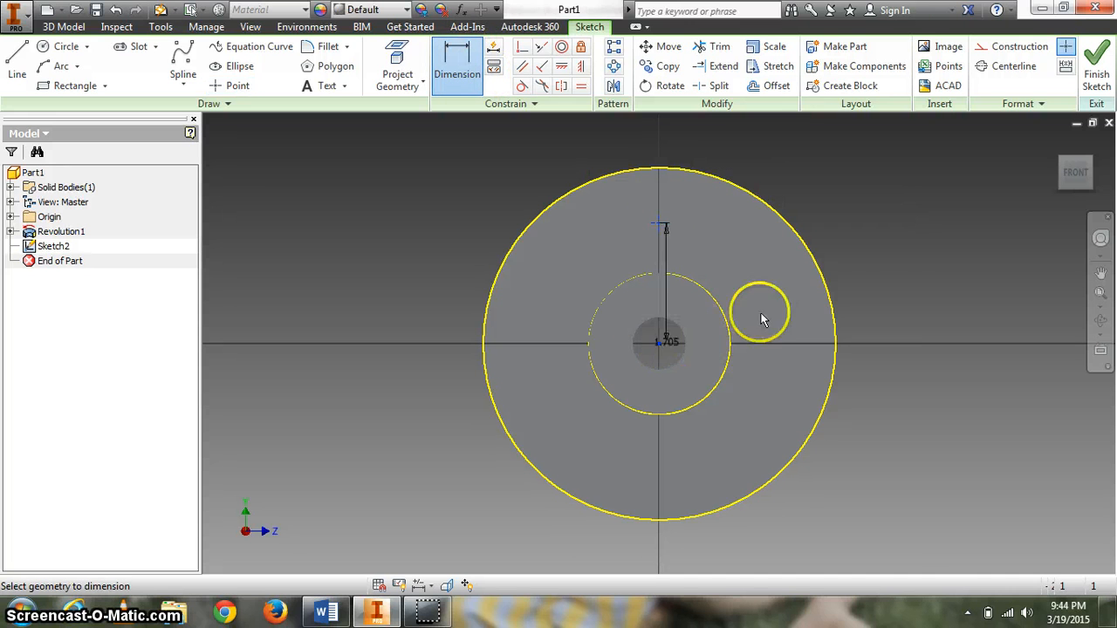
pyautogui.click(761, 311)
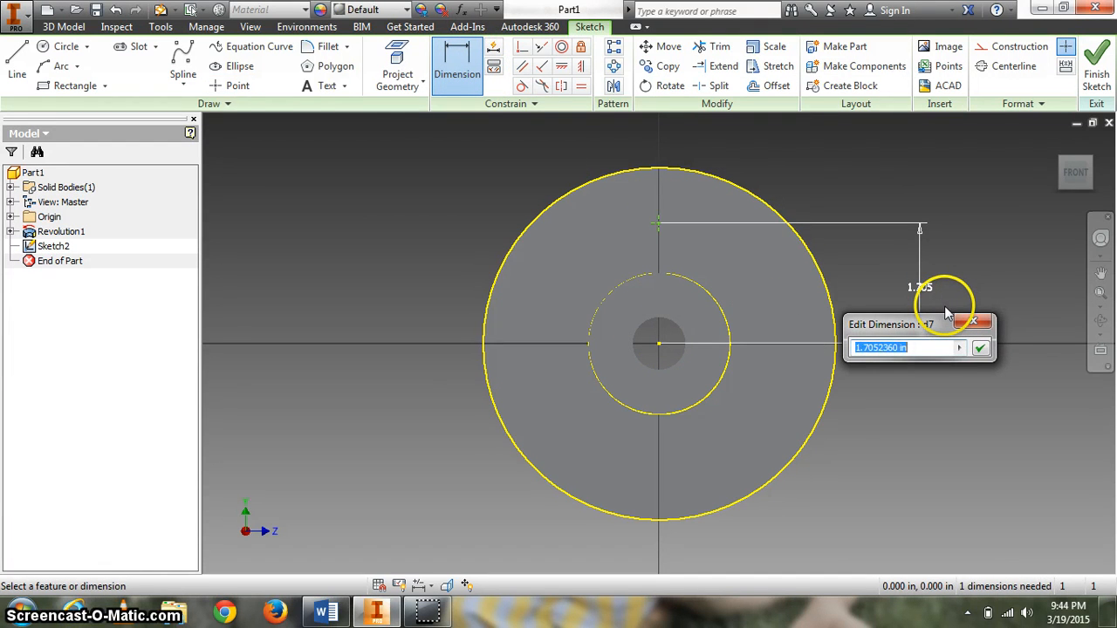
pyautogui.click(981, 347)
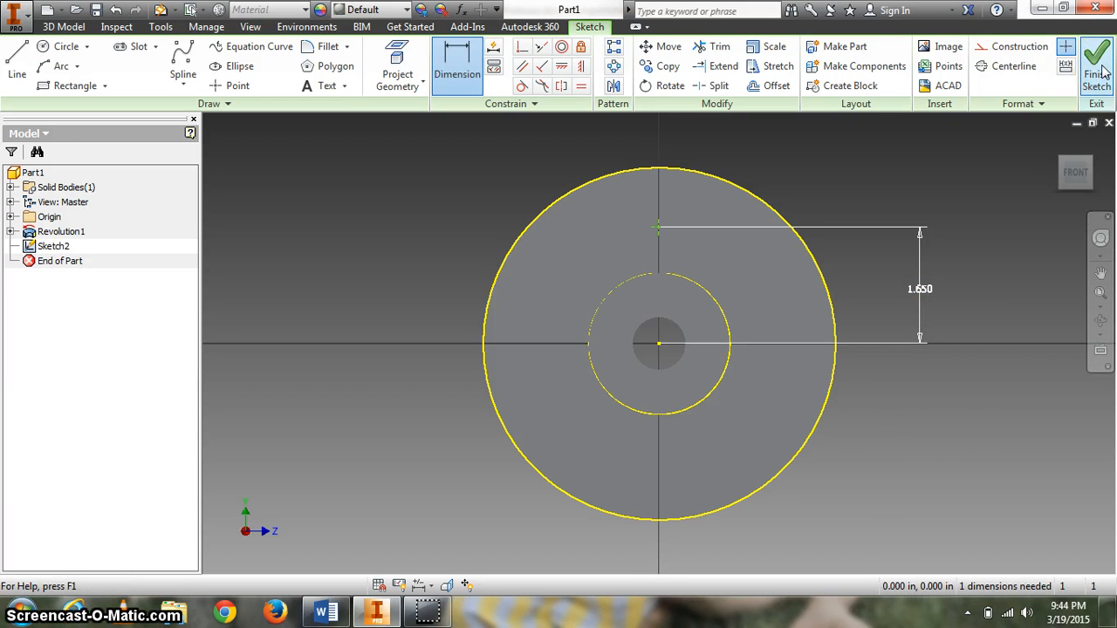
pyautogui.click(1096, 66)
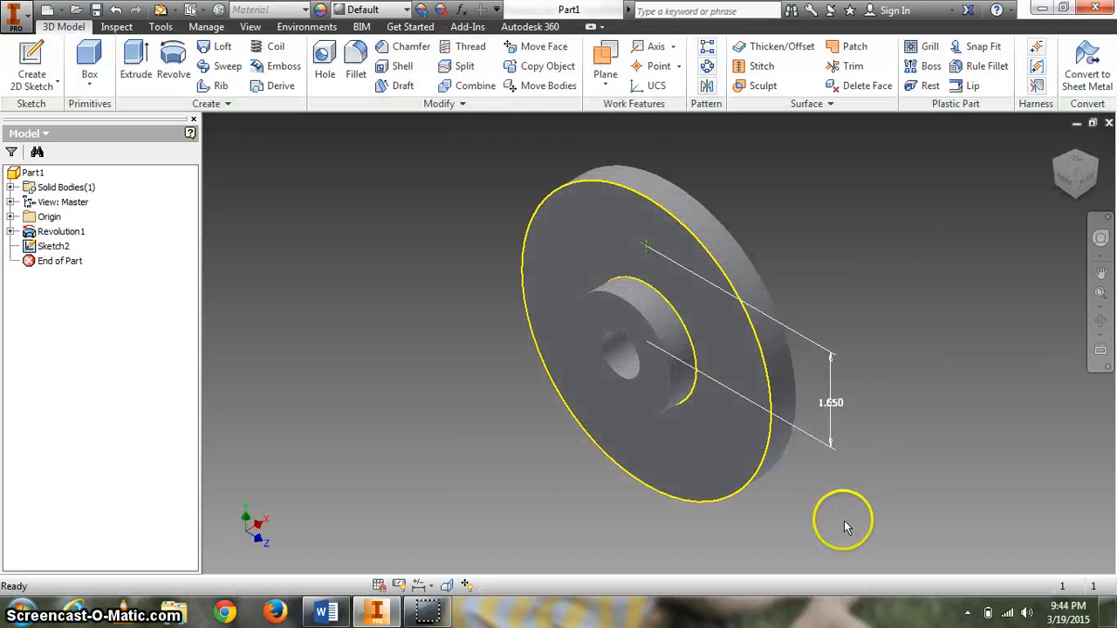
pyautogui.click(324, 611)
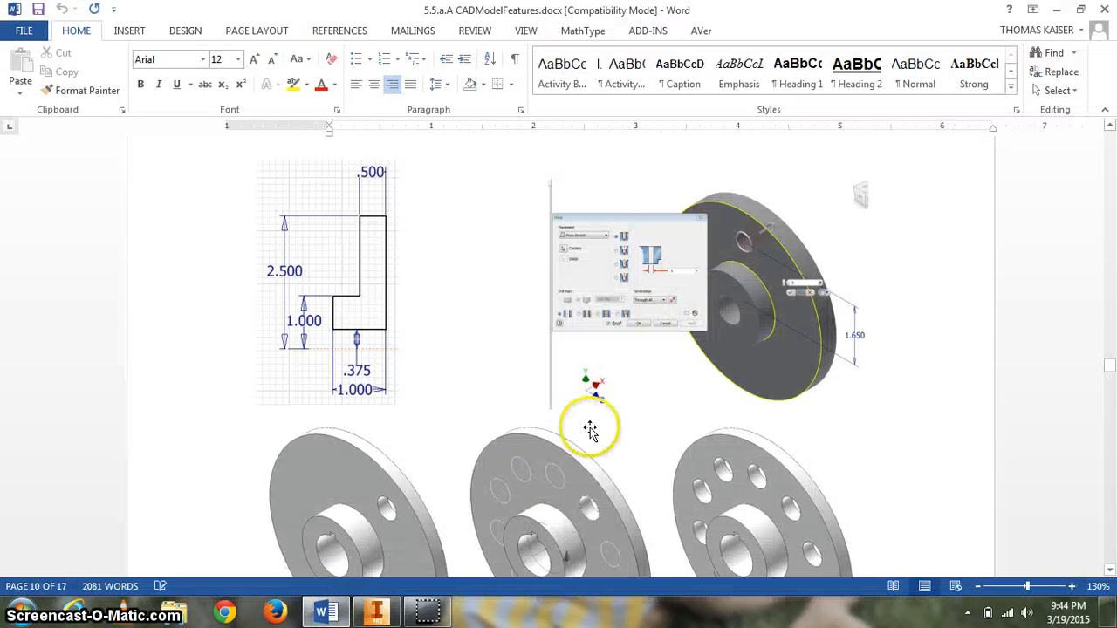
pyautogui.scroll(-3)
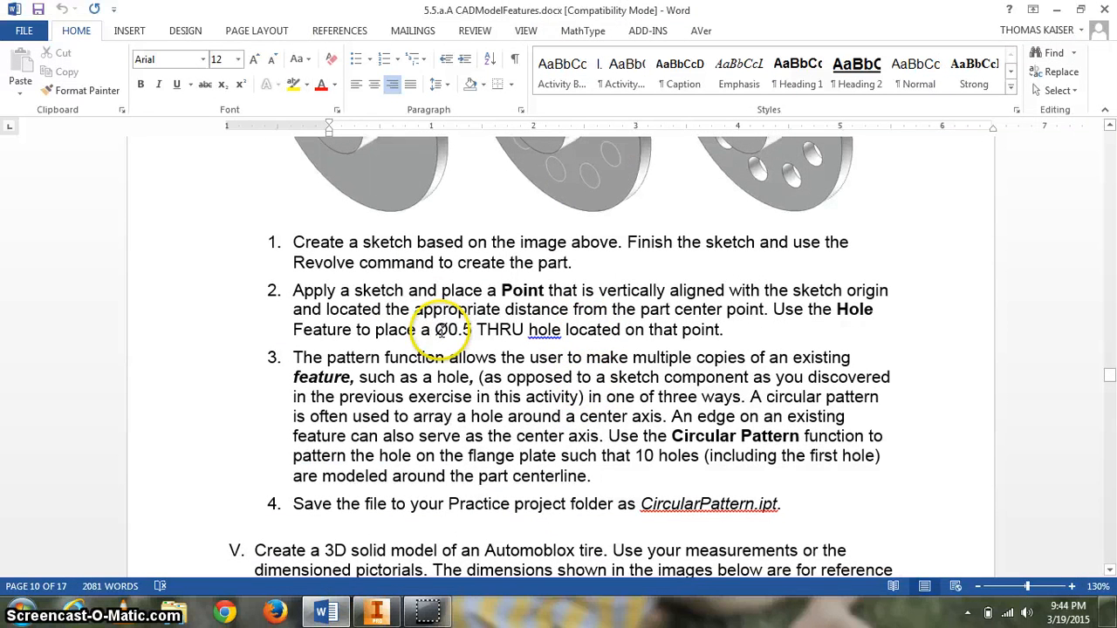
pyautogui.click(377, 611)
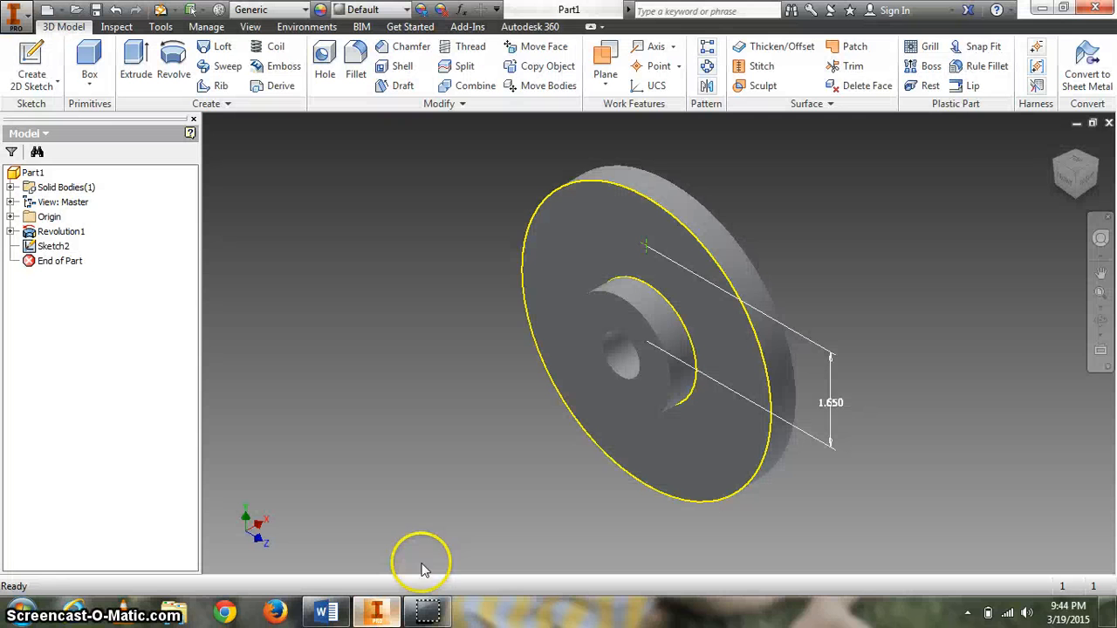
# - Create a 0.5 in diameter through-all hole at the sketch point
pyautogui.click(324, 61)
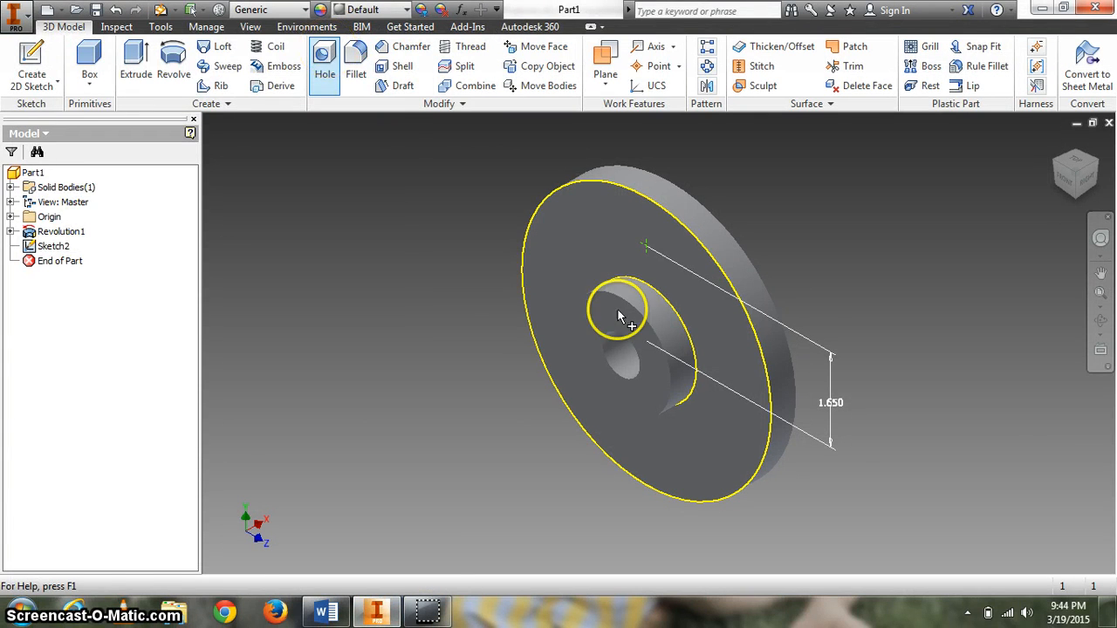
pyautogui.click(325, 61)
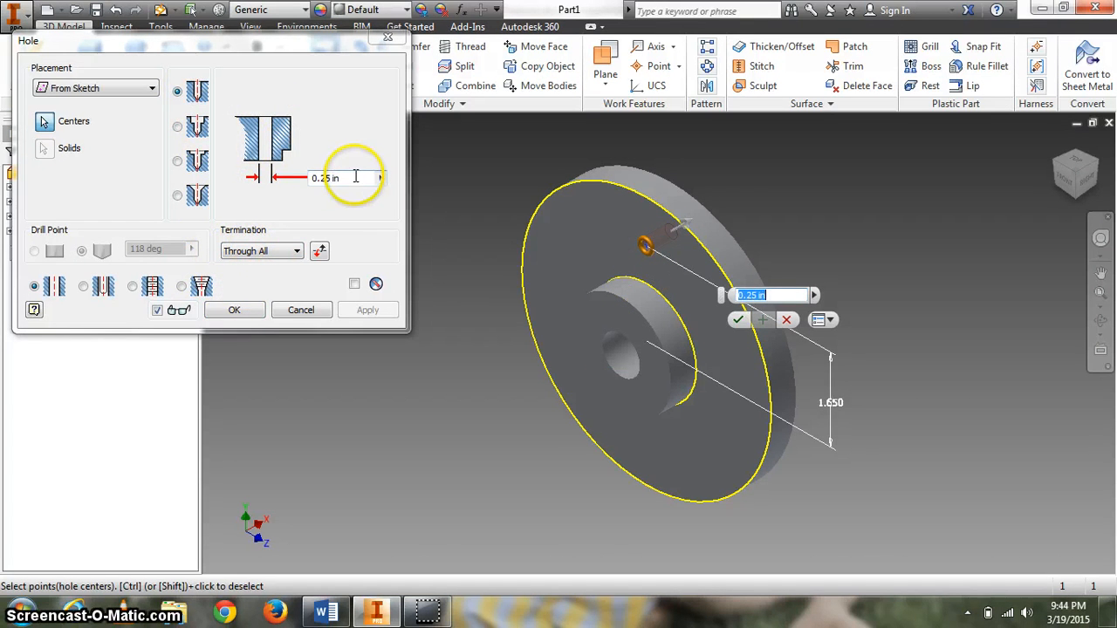
pyautogui.write('.5')
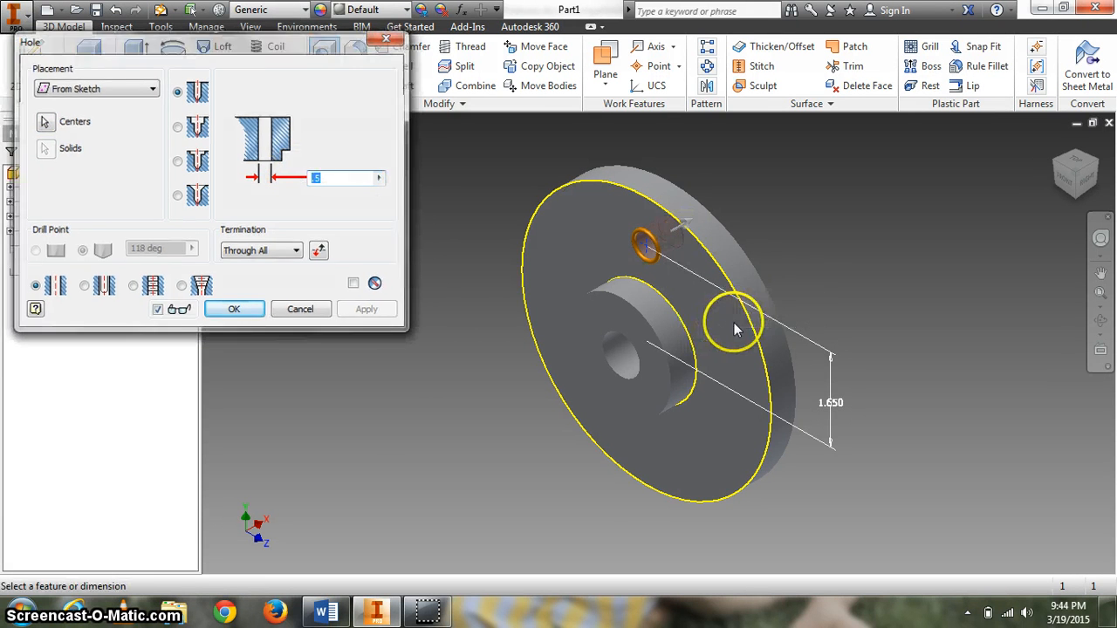
pyautogui.click(328, 613)
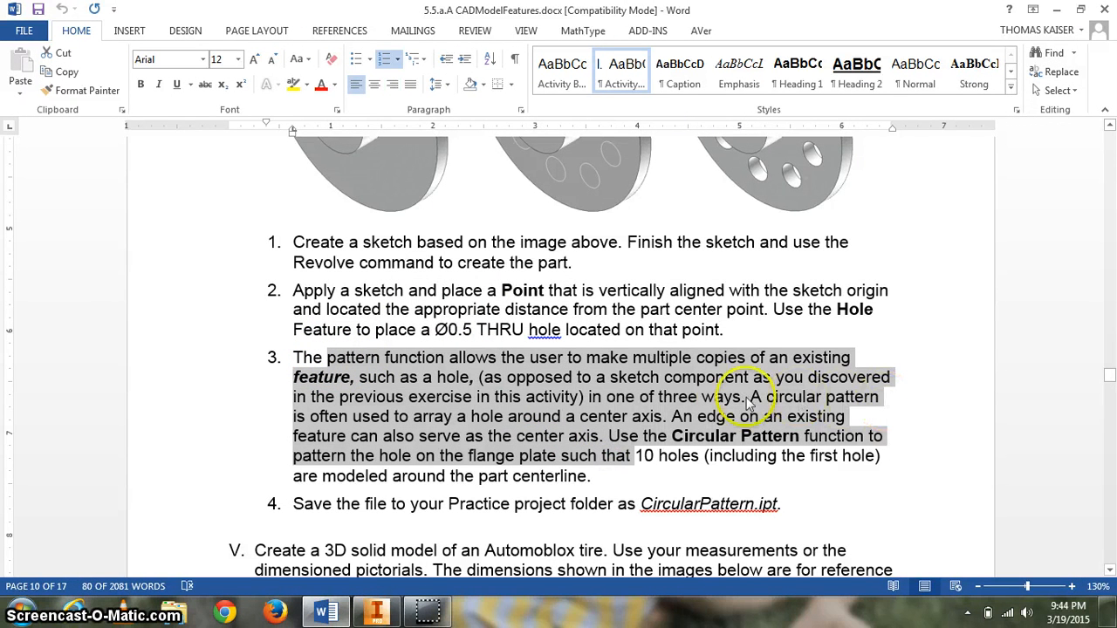
pyautogui.moveTo(765, 404)
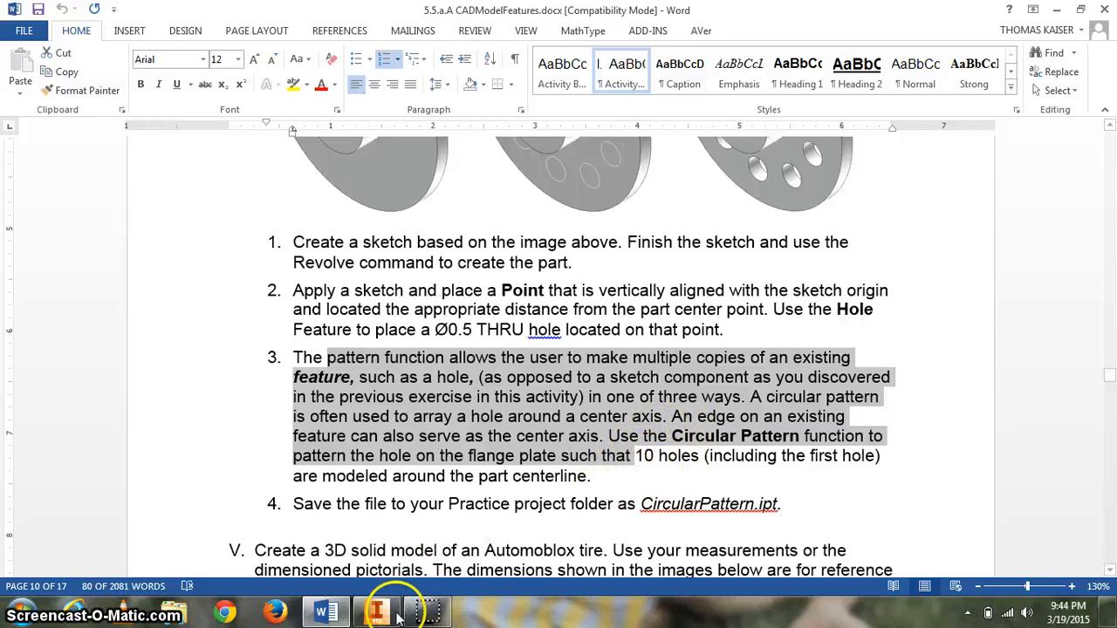
# - Return to the Inventor part after reading the circular pattern step in Word
pyautogui.click(377, 611)
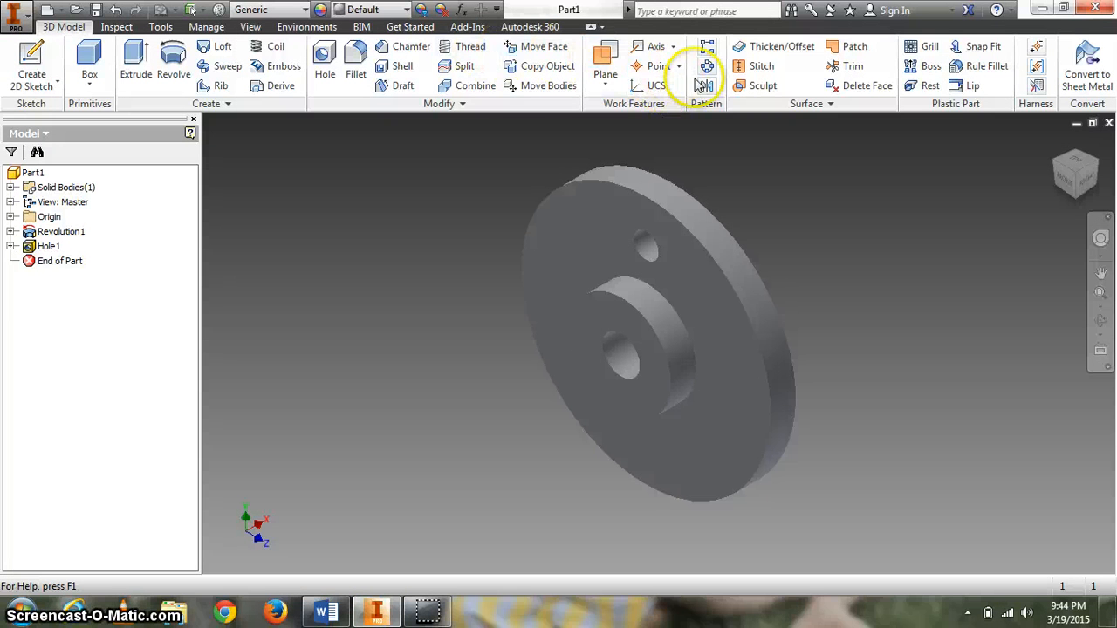
pyautogui.moveTo(173, 66)
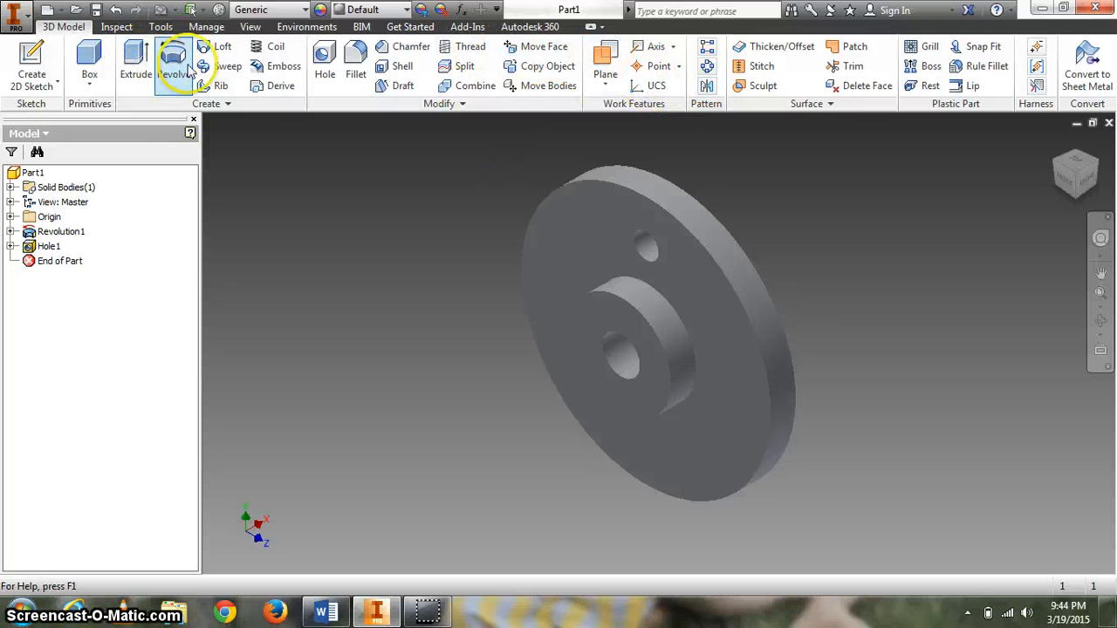
pyautogui.moveTo(527, 113)
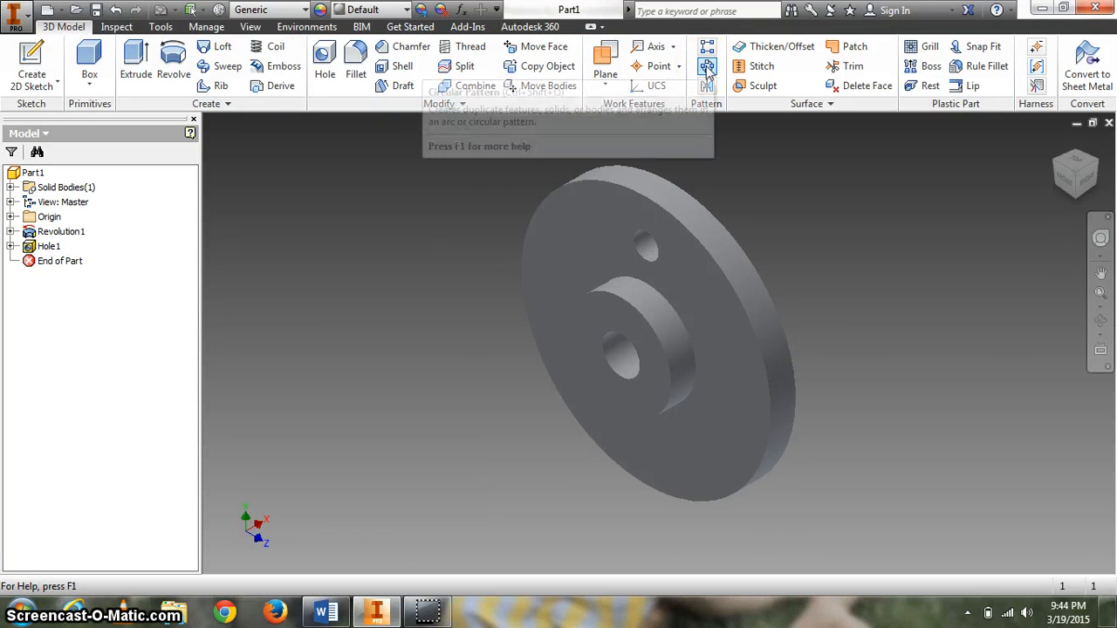
# - Pattern Hole1 ten times over 360 deg about the central bore axis and view the finished flange face-on
pyautogui.click(707, 66)
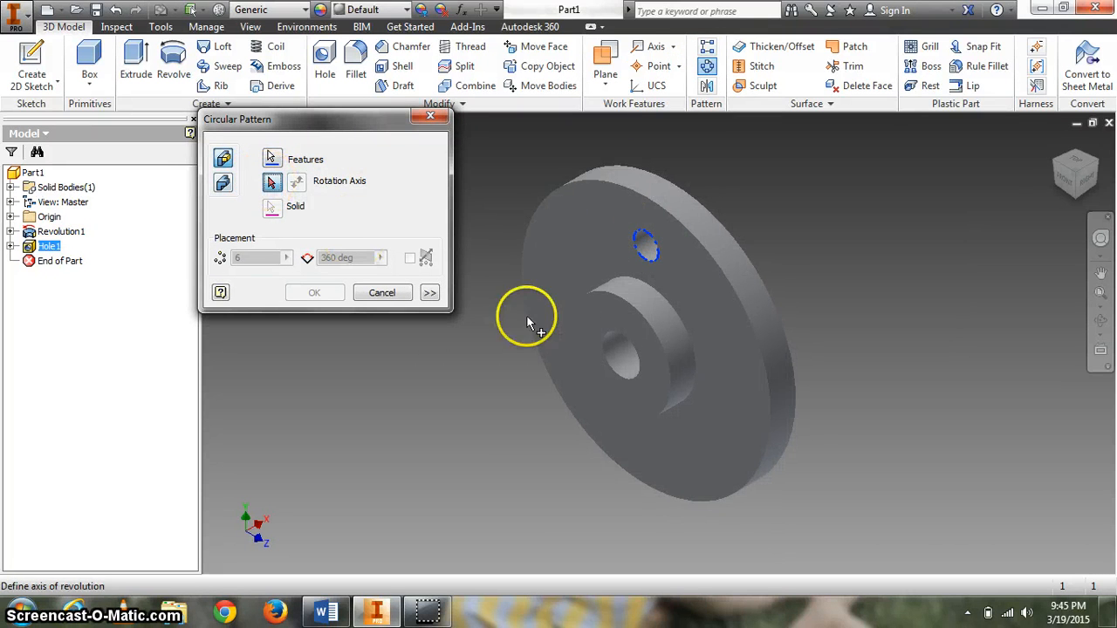
pyautogui.moveTo(637, 384)
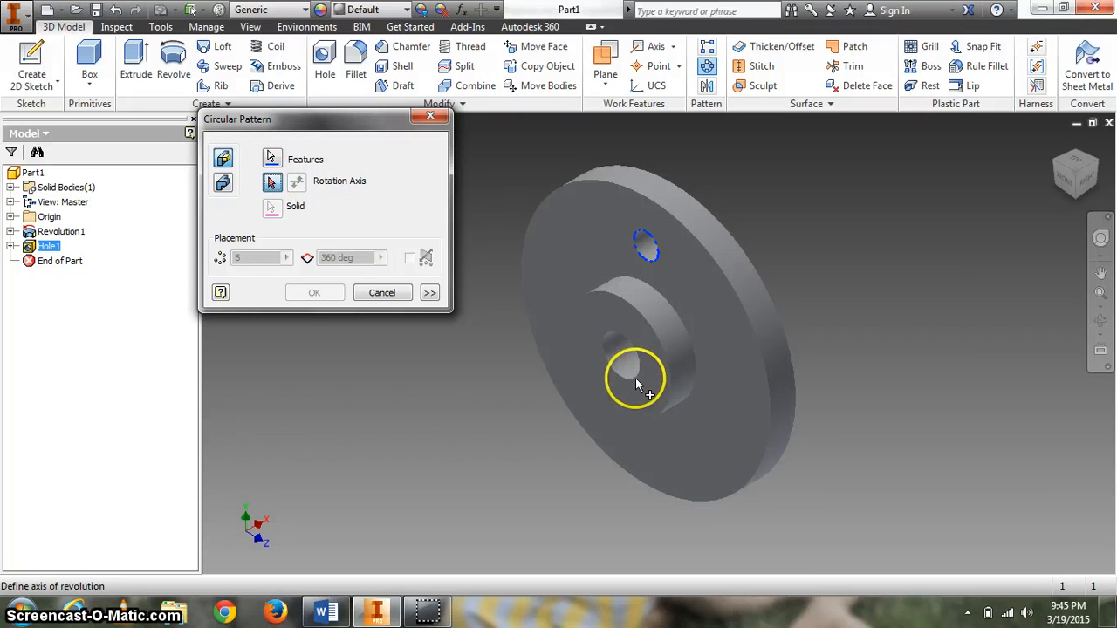
pyautogui.click(637, 380)
pyautogui.write('10')
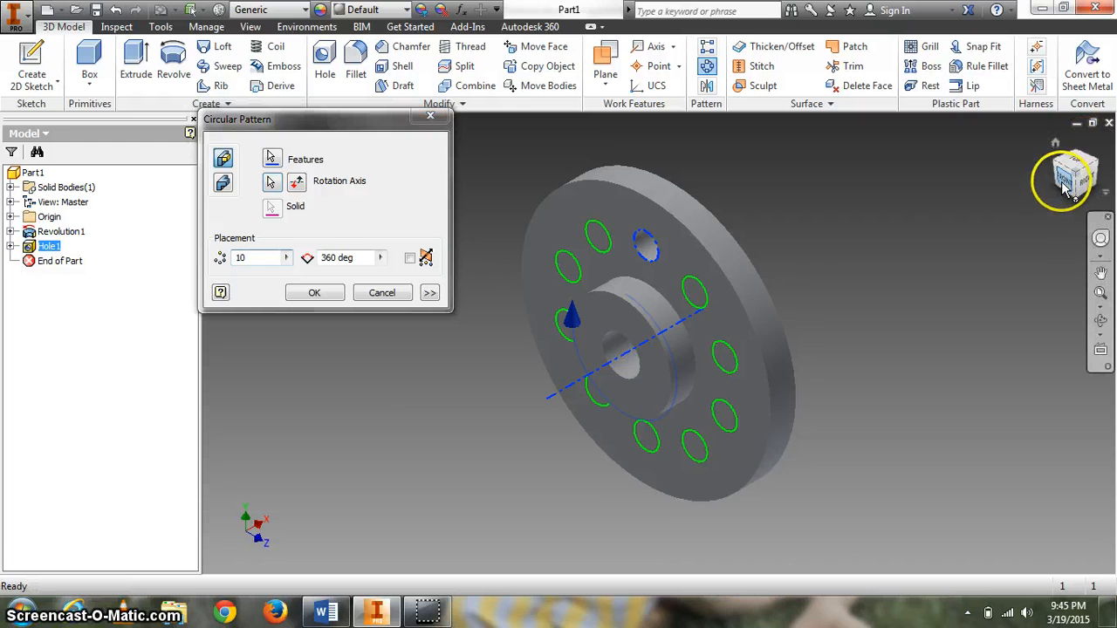
pyautogui.click(1062, 178)
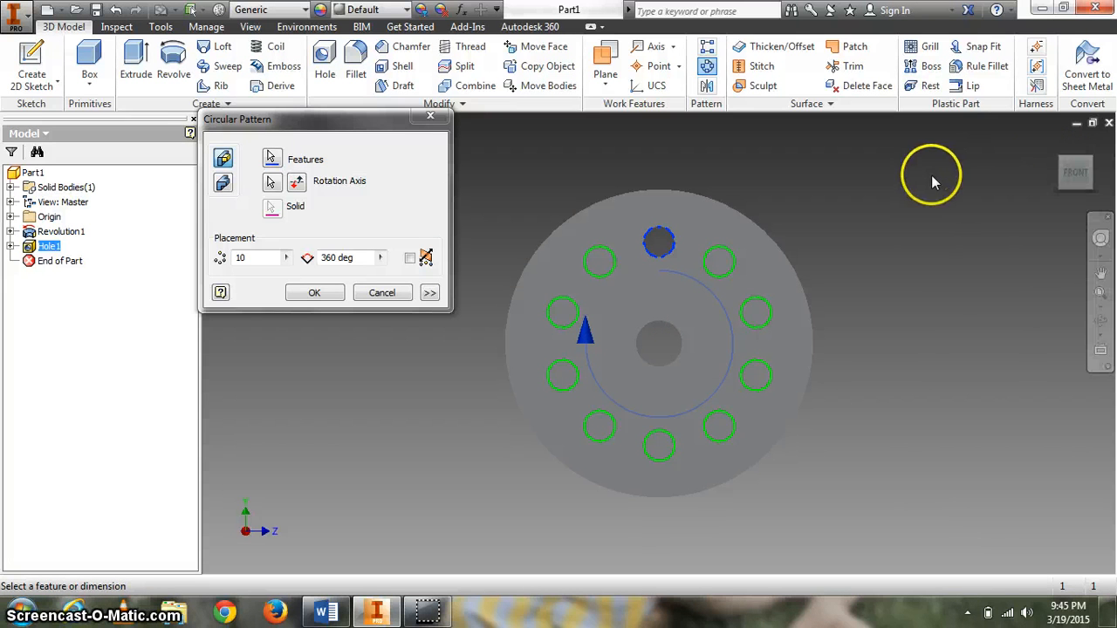
pyautogui.moveTo(1056, 143)
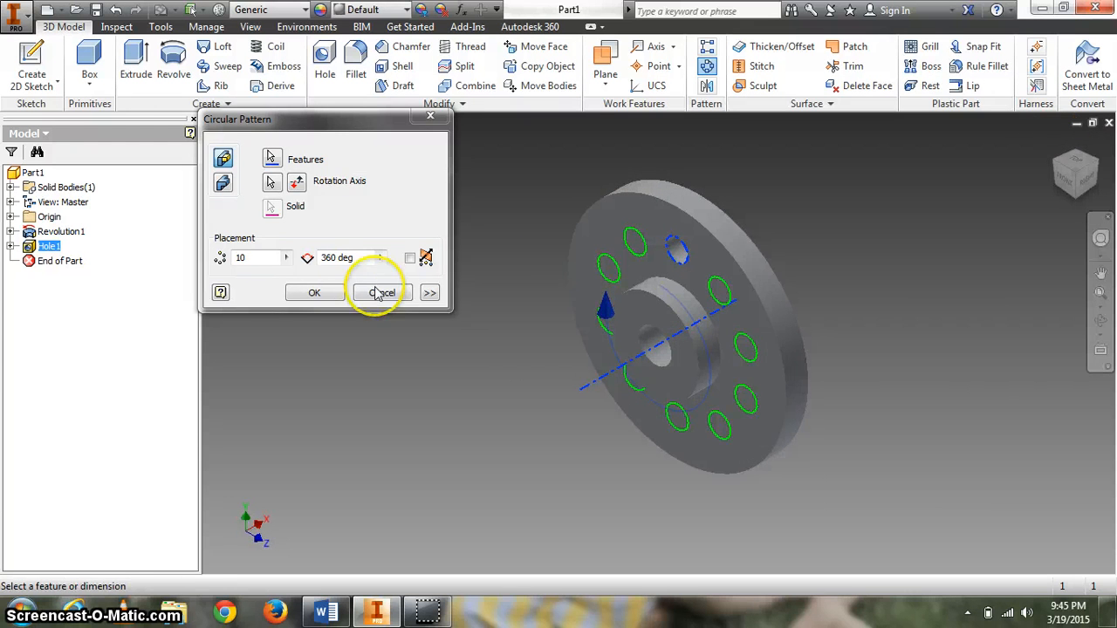
pyautogui.click(314, 293)
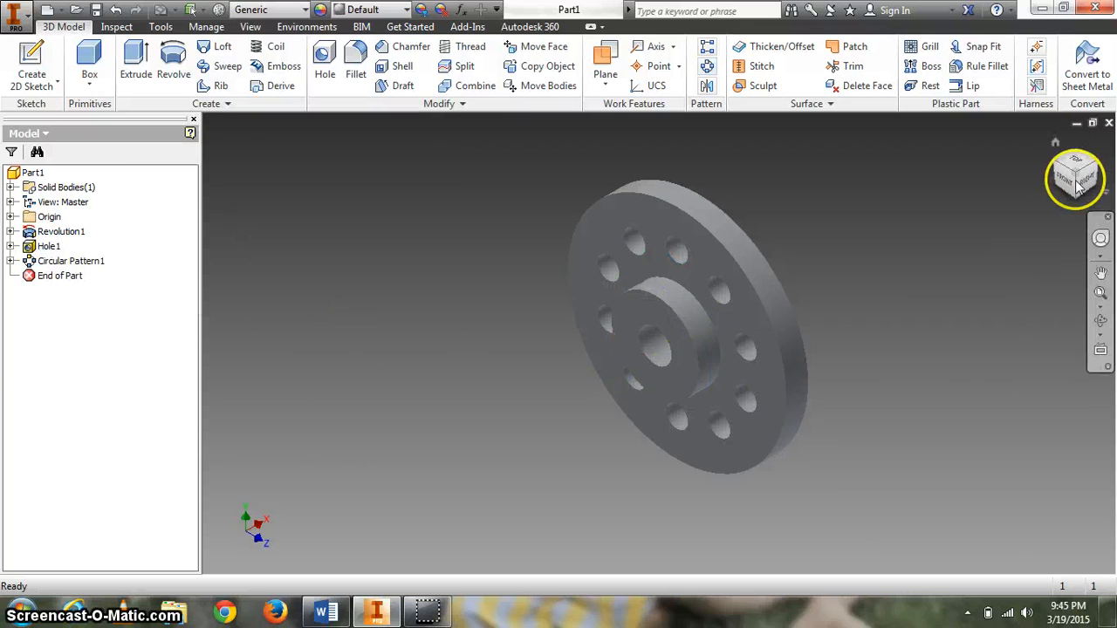
pyautogui.click(1075, 178)
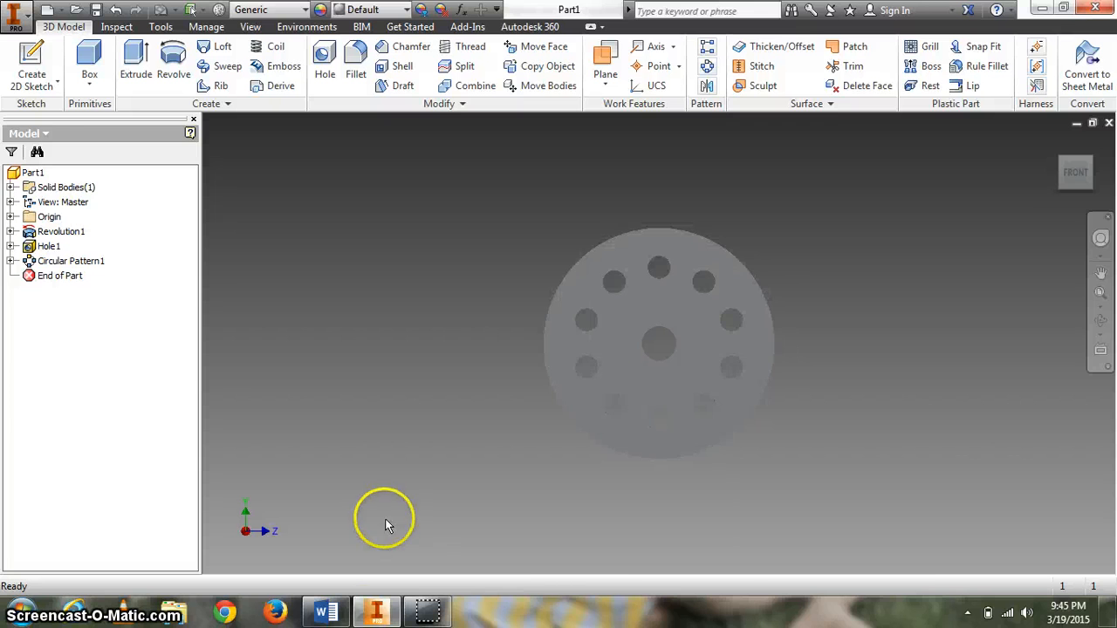
# - Check the Word instructions for the save step, then return to the ten-hole flange model
pyautogui.click(324, 610)
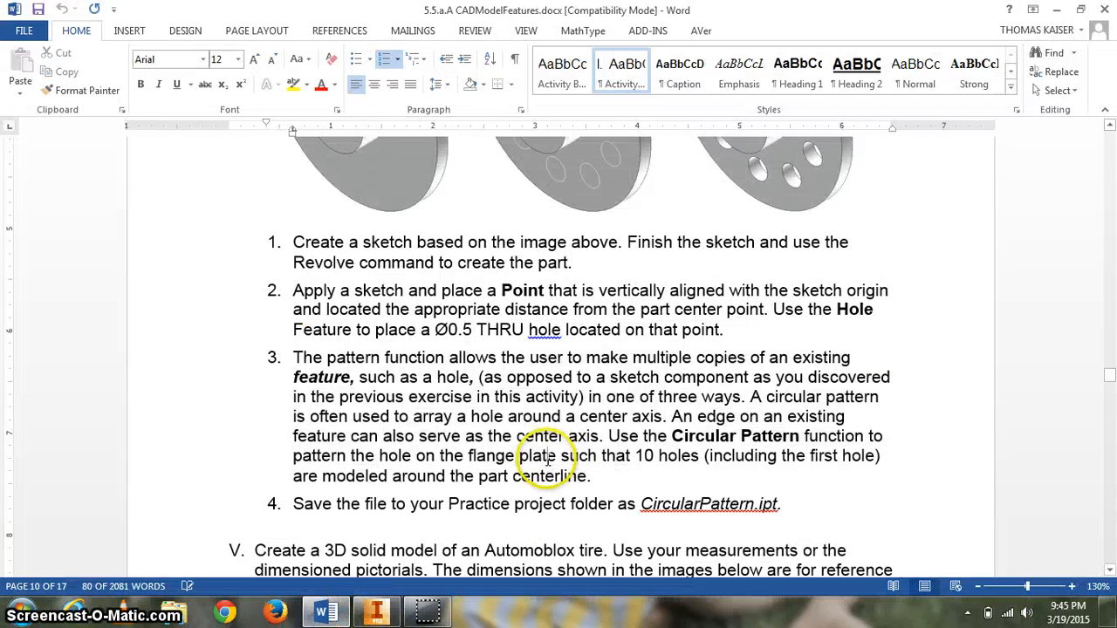
pyautogui.scroll(-3)
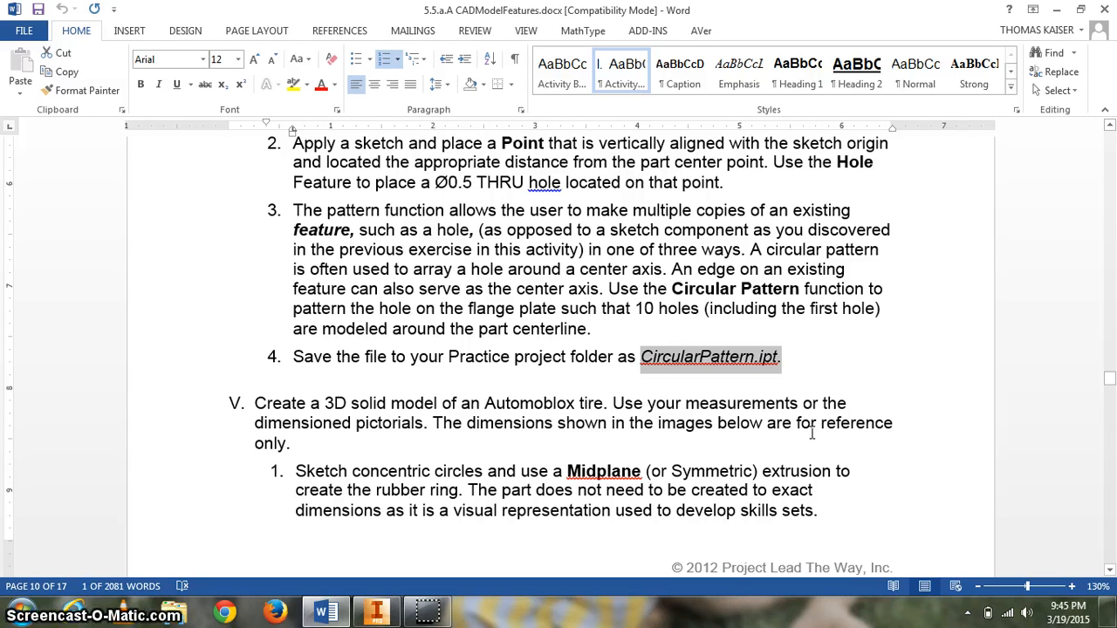
pyautogui.moveTo(569, 386)
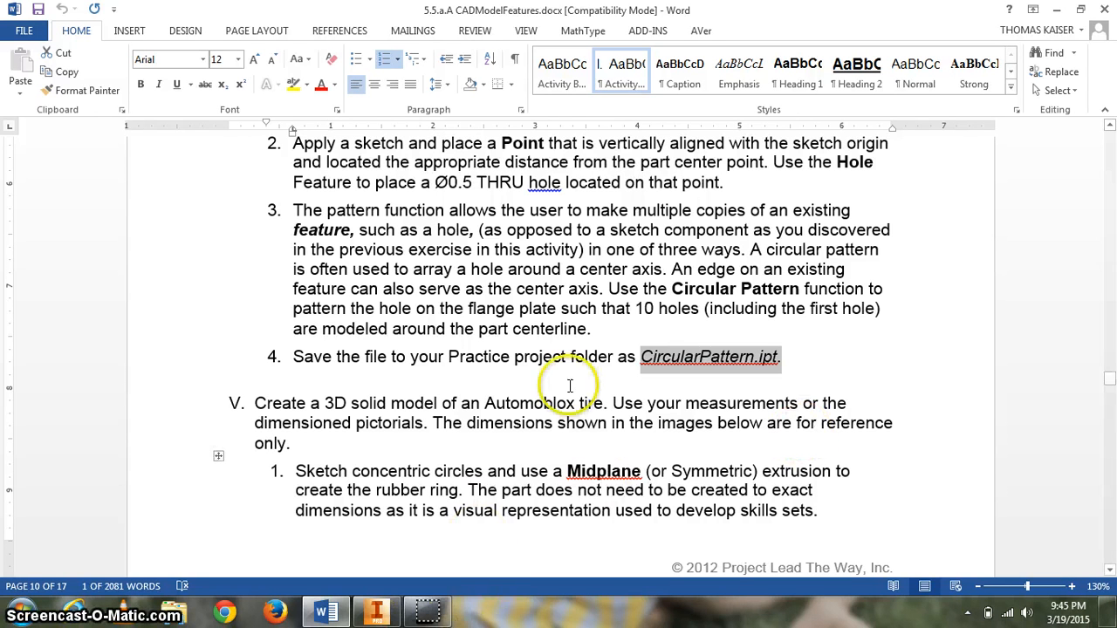
pyautogui.click(377, 611)
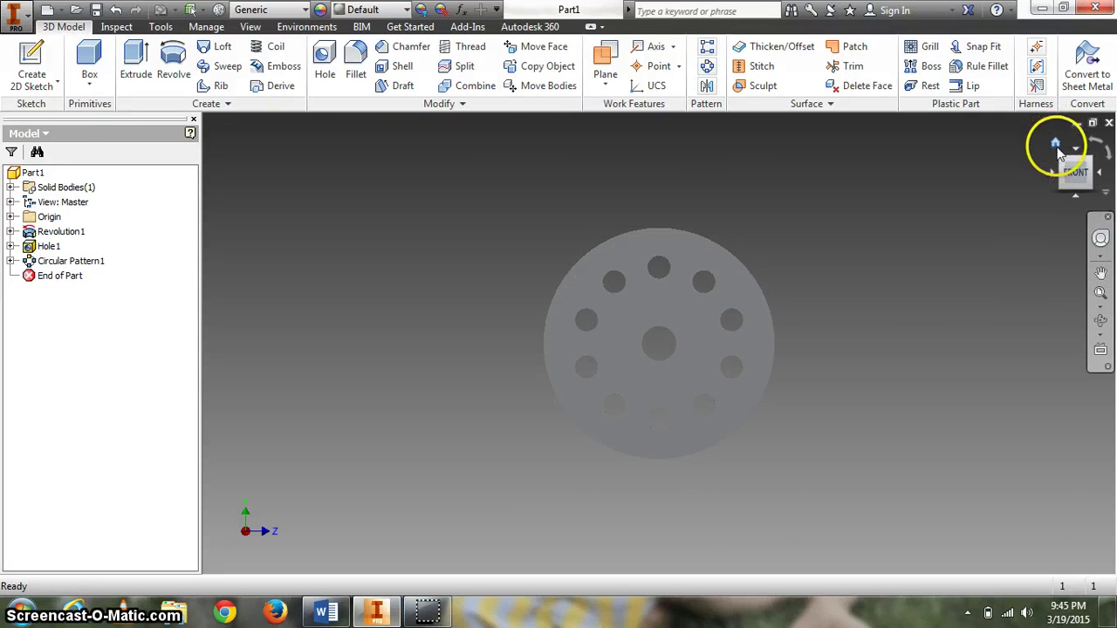
pyautogui.moveTo(956, 213)
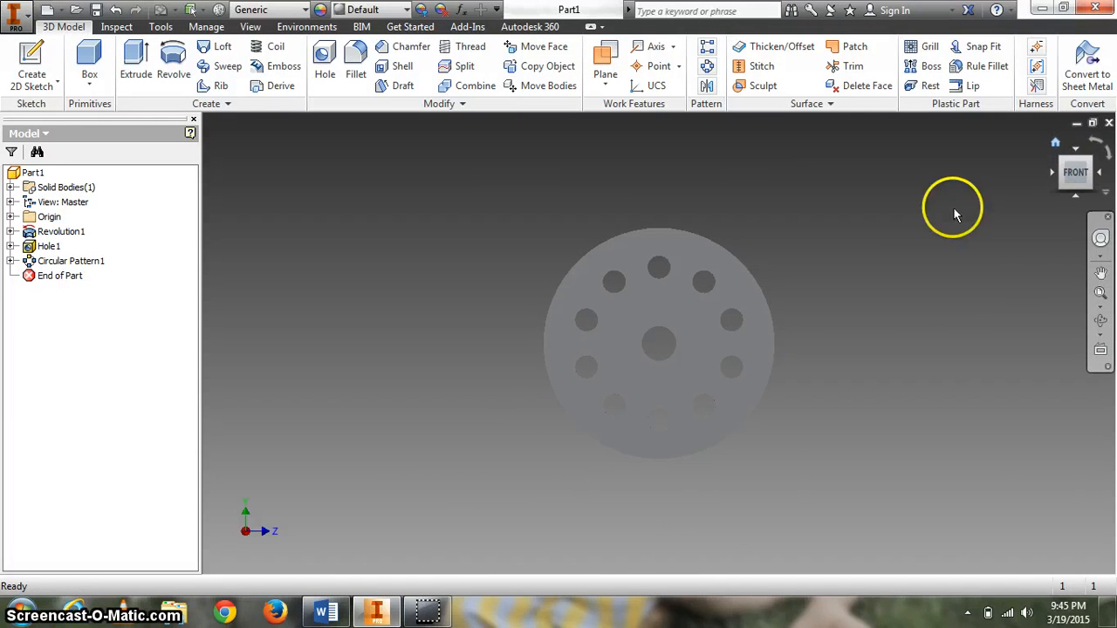